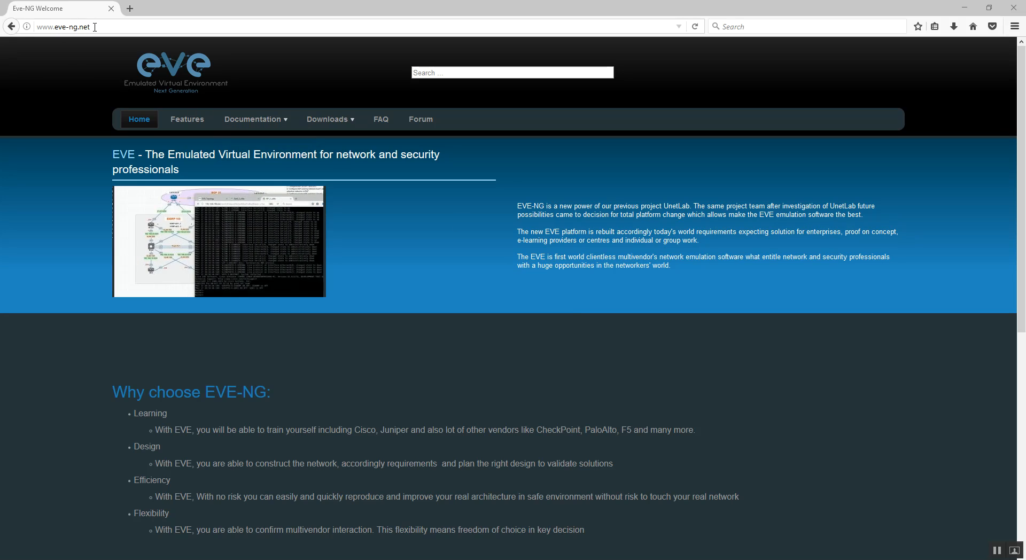
Step: Open the eve-ng.net Downloads page, visit the OVA MEGA mirror, then return to downloads
{"action": "left_click", "coordinate": [256, 119]}
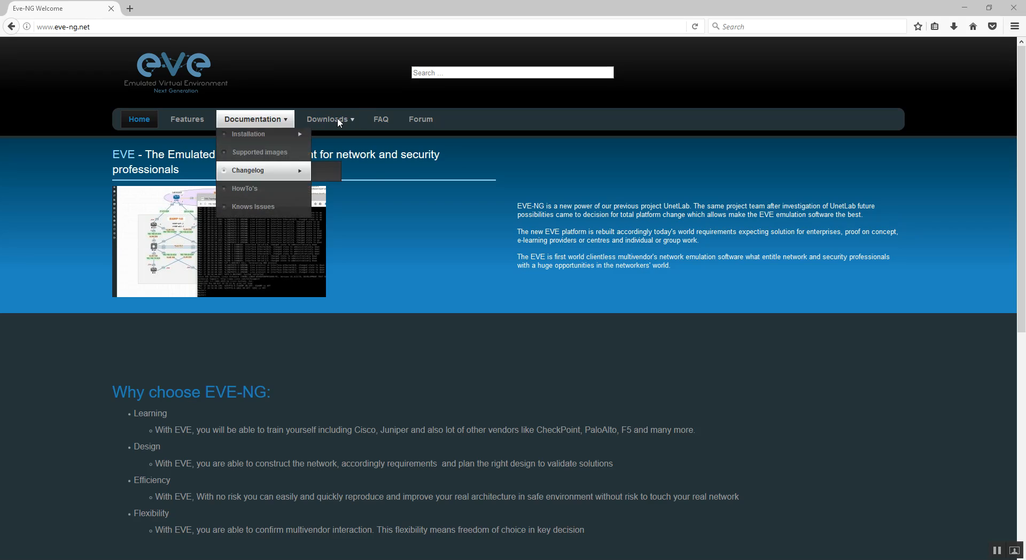
{"action": "left_click", "coordinate": [328, 119]}
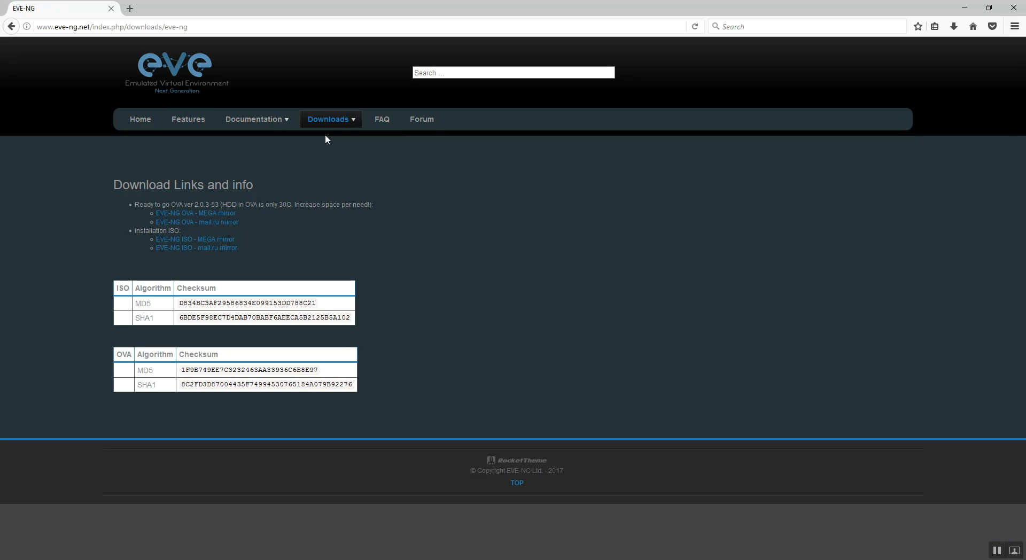
{"action": "mouse_move", "coordinate": [199, 216]}
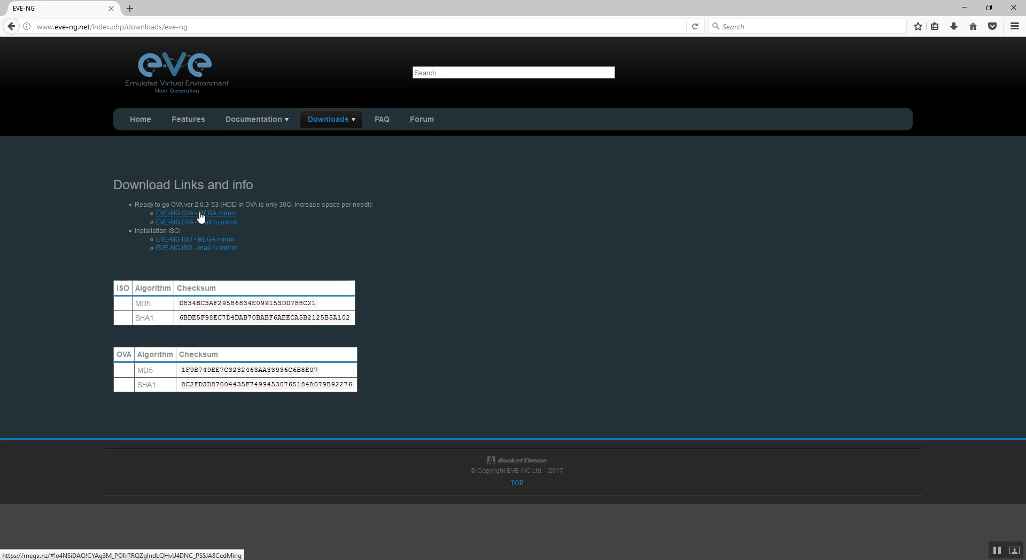
{"action": "left_click", "coordinate": [195, 213]}
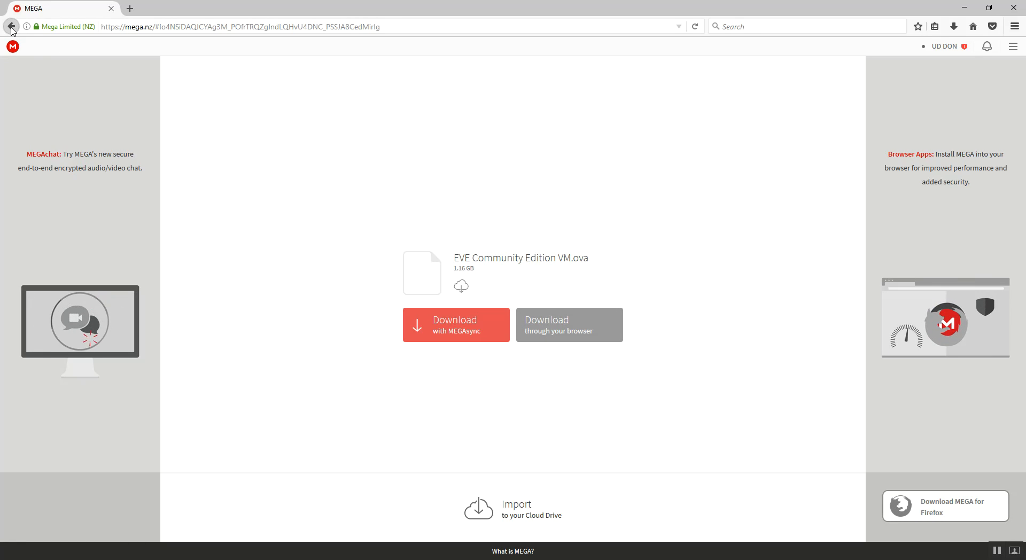
{"action": "left_click", "coordinate": [12, 27]}
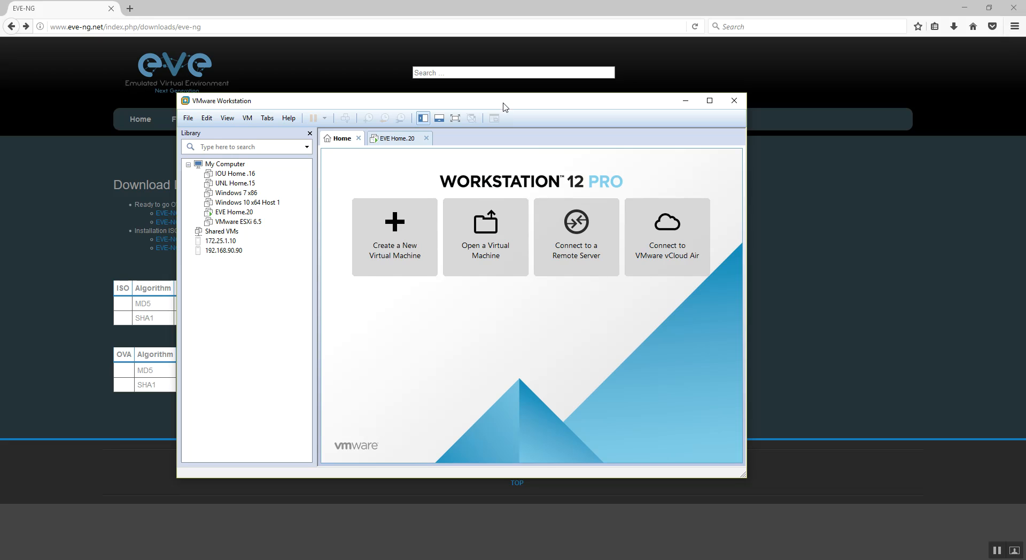
{"action": "mouse_move", "coordinate": [486, 236]}
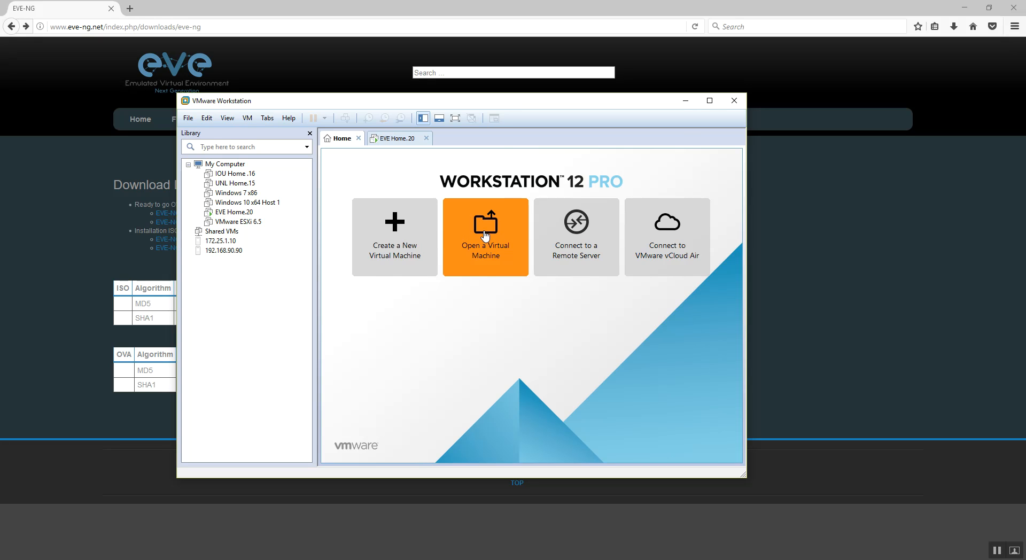
Step: Import EVE Community Edition VM.ova into VMware, keeping its default VM name
{"action": "left_click", "coordinate": [486, 236]}
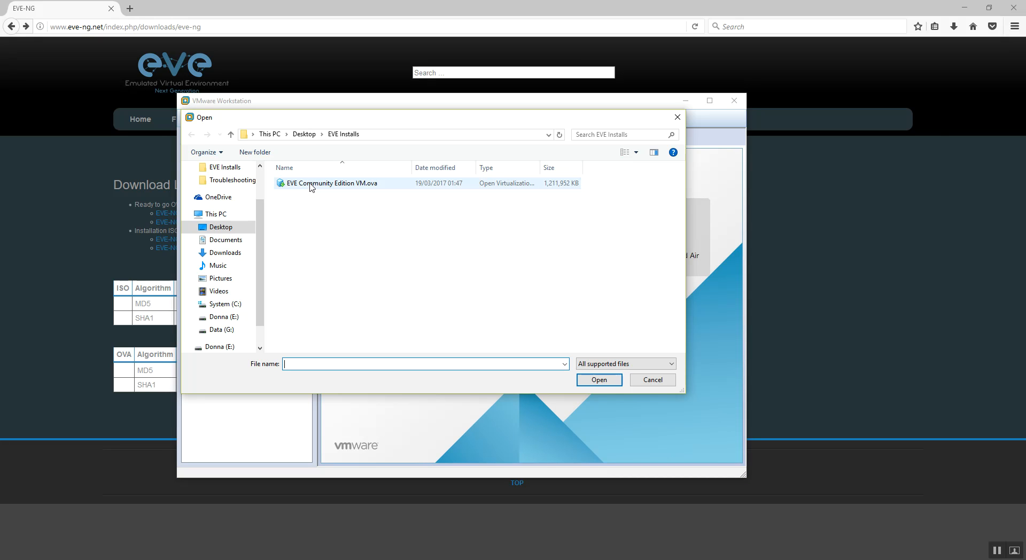
{"action": "left_click", "coordinate": [331, 183]}
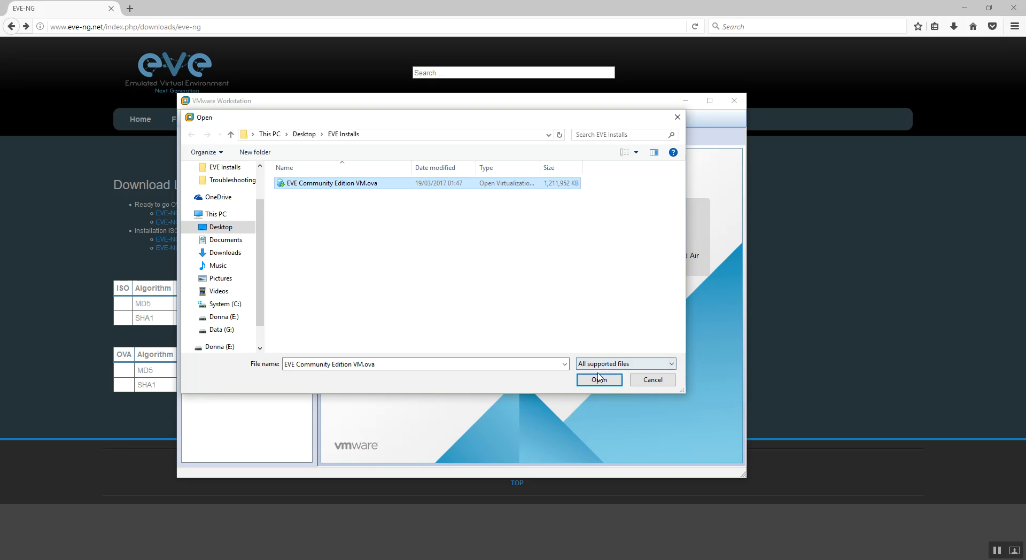
{"action": "left_click", "coordinate": [599, 379]}
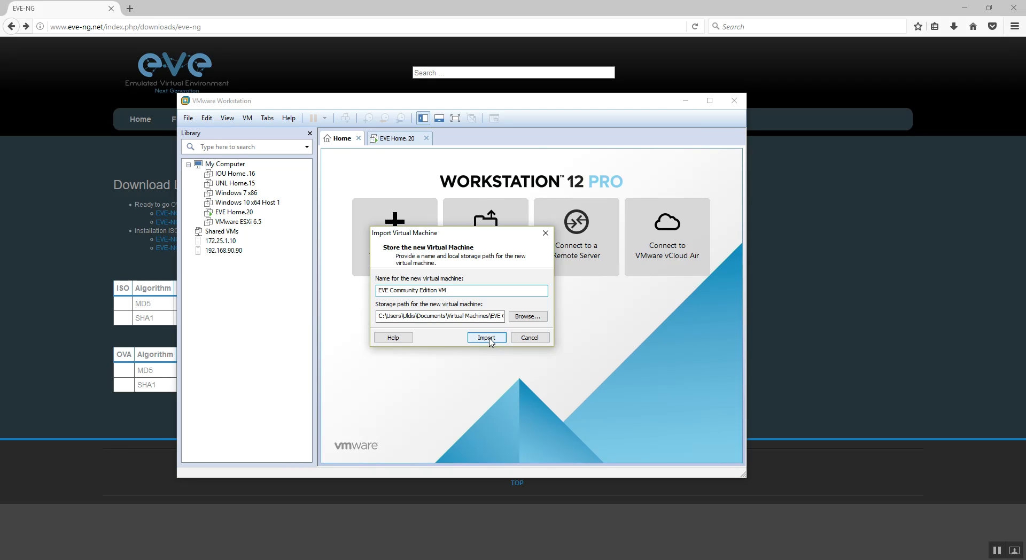
{"action": "left_click", "coordinate": [486, 338]}
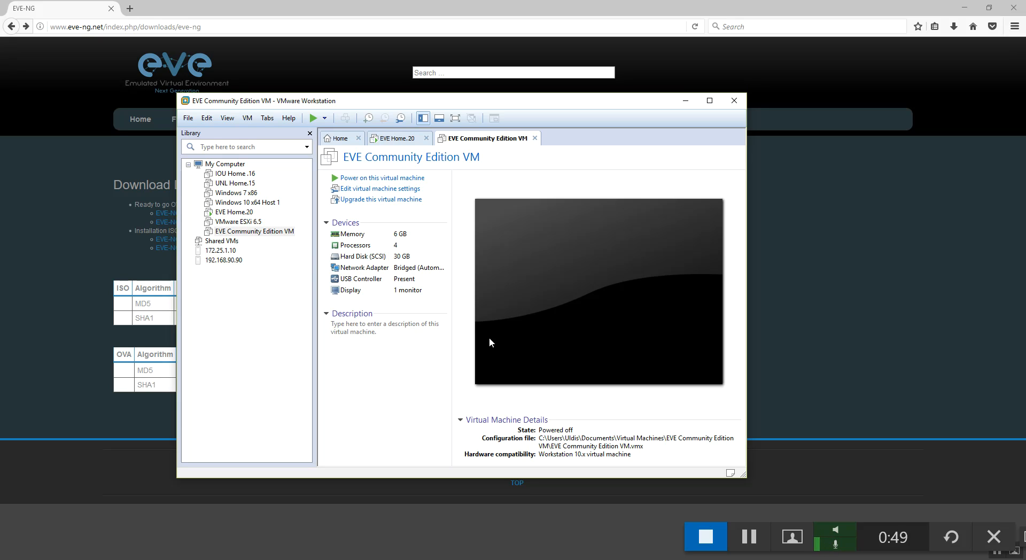
{"action": "mouse_move", "coordinate": [403, 249]}
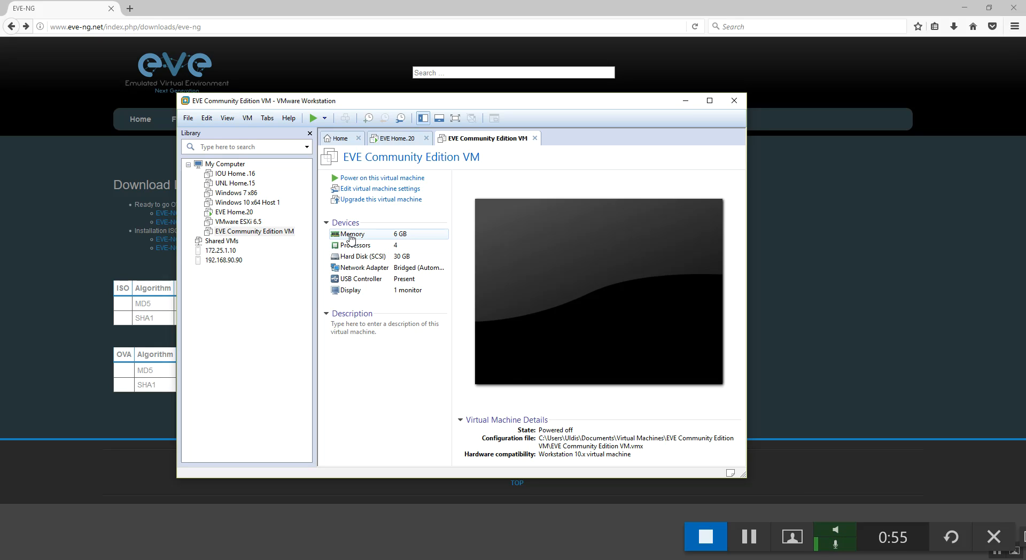
{"action": "mouse_move", "coordinate": [410, 237]}
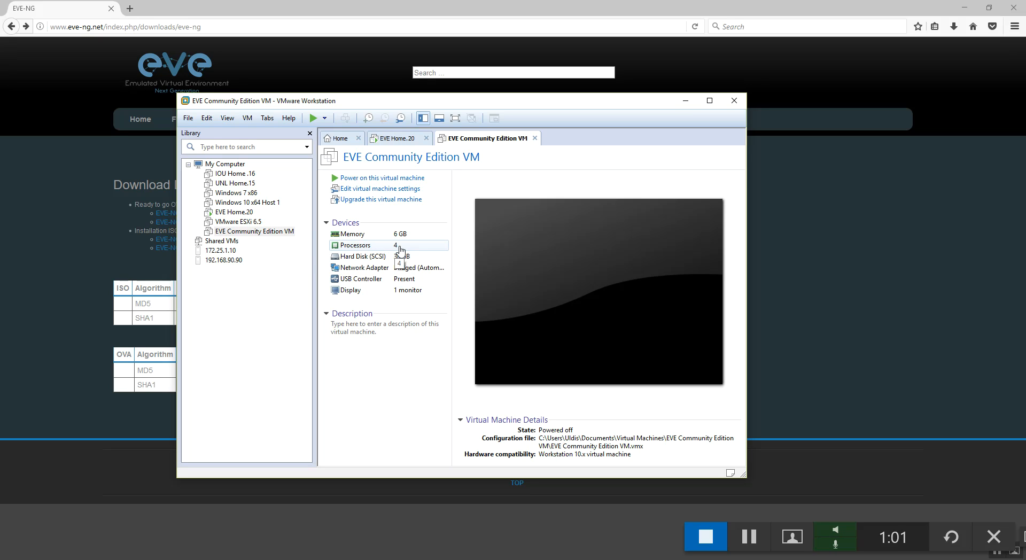
Step: Open the EVE VM's settings to view its 6144 MB memory allocation
{"action": "left_click", "coordinate": [378, 188]}
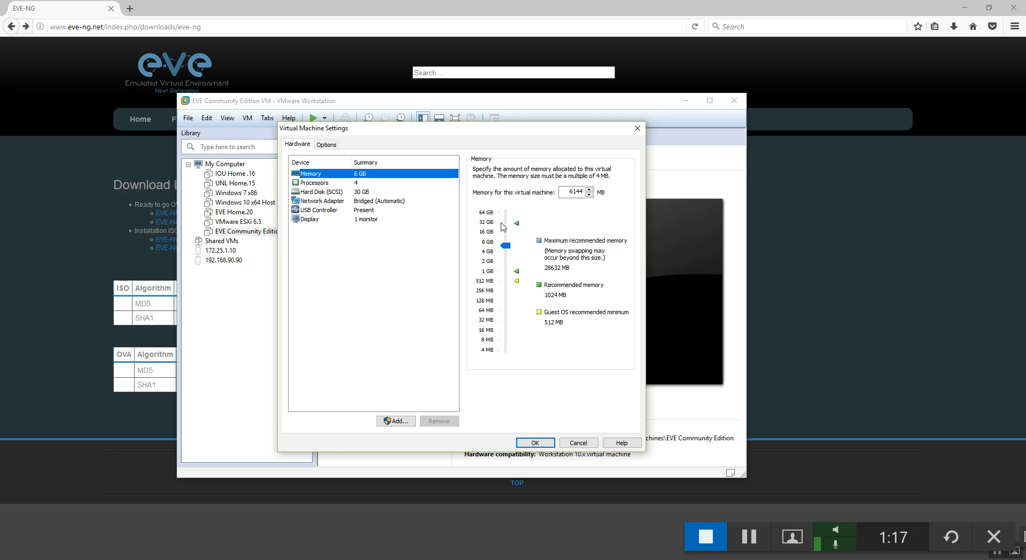
Step: Keep 4 processors and enable Intel VT-x/EPT or AMD-V/RVI virtualization for the VM
{"action": "left_click", "coordinate": [315, 182]}
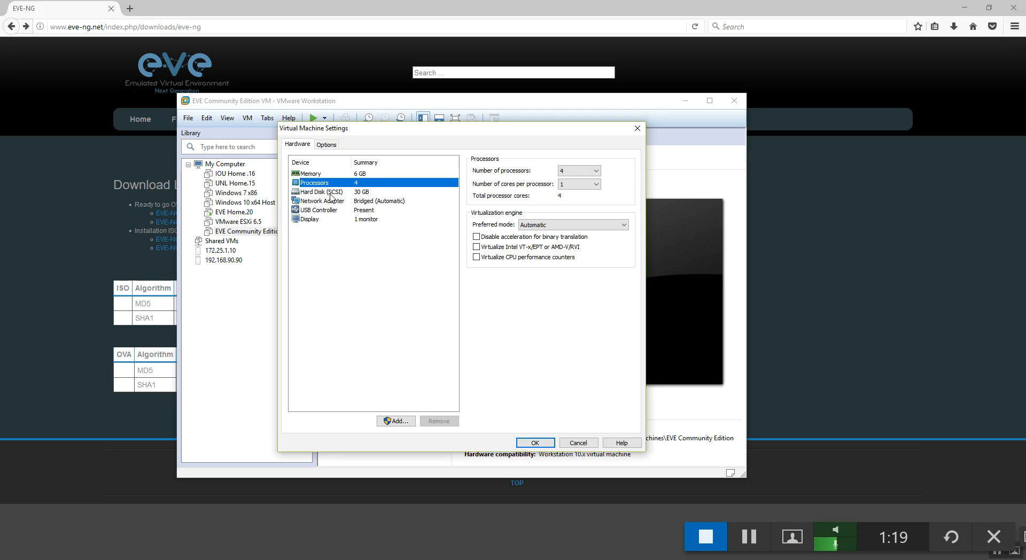
{"action": "left_click", "coordinate": [596, 170]}
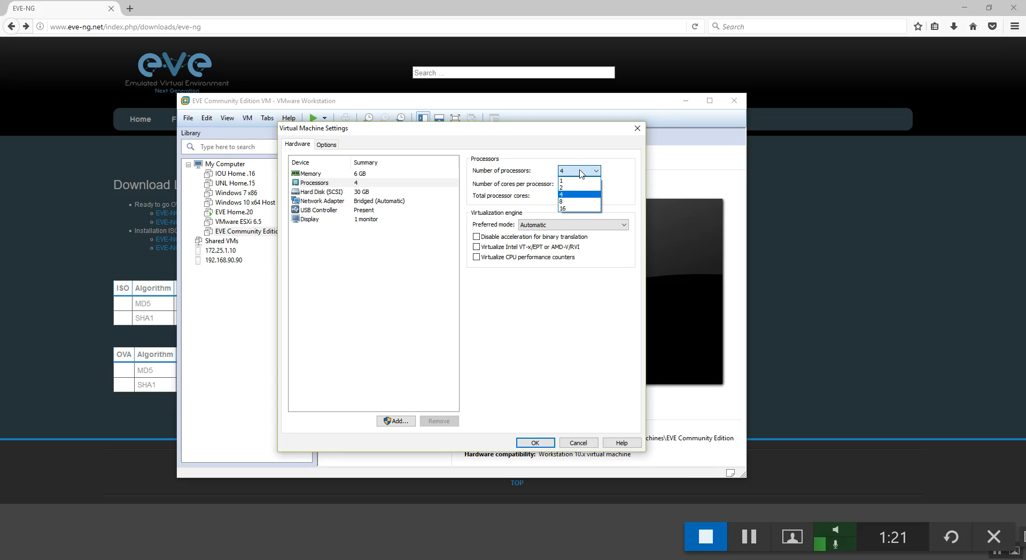
{"action": "left_click", "coordinate": [572, 201]}
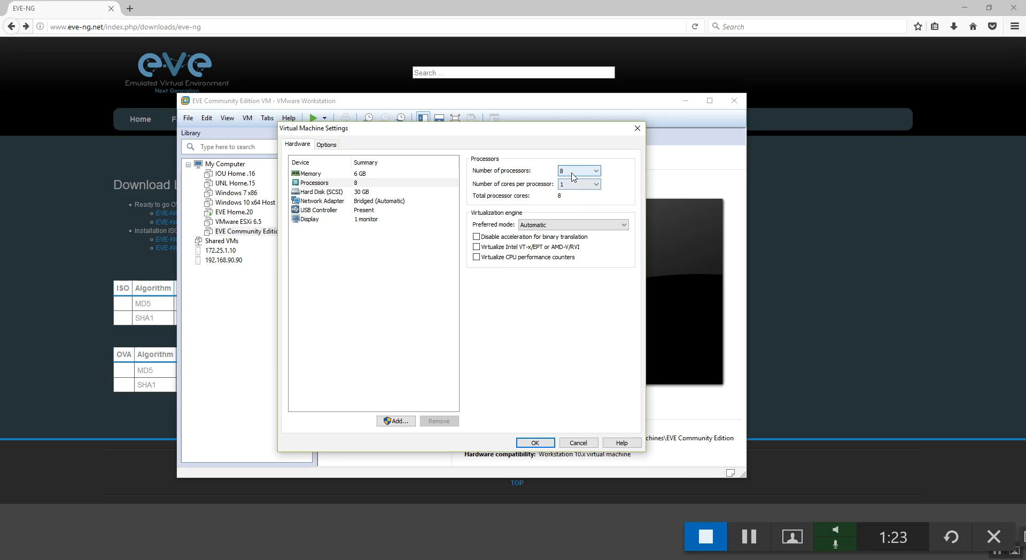
{"action": "left_click", "coordinate": [595, 170]}
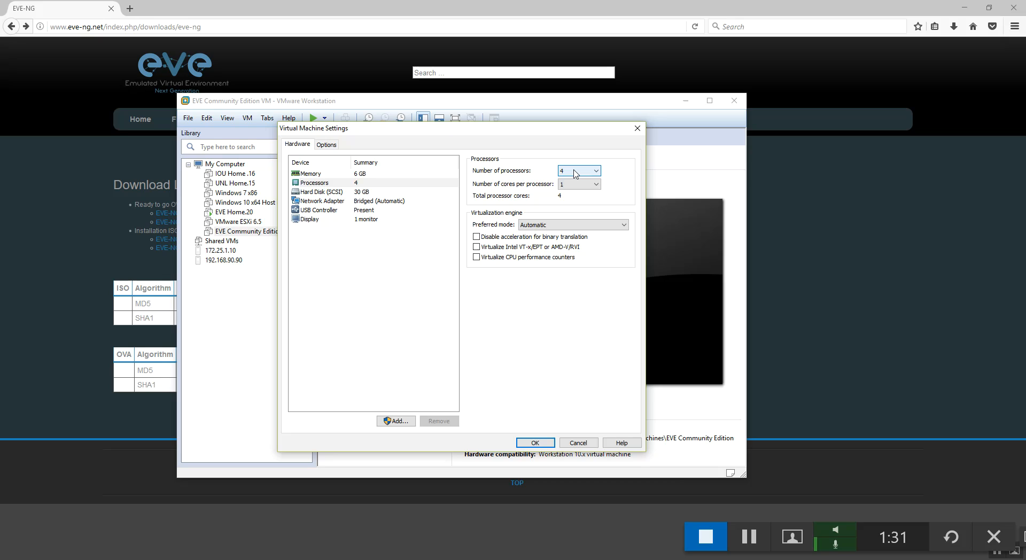
{"action": "mouse_move", "coordinate": [550, 214]}
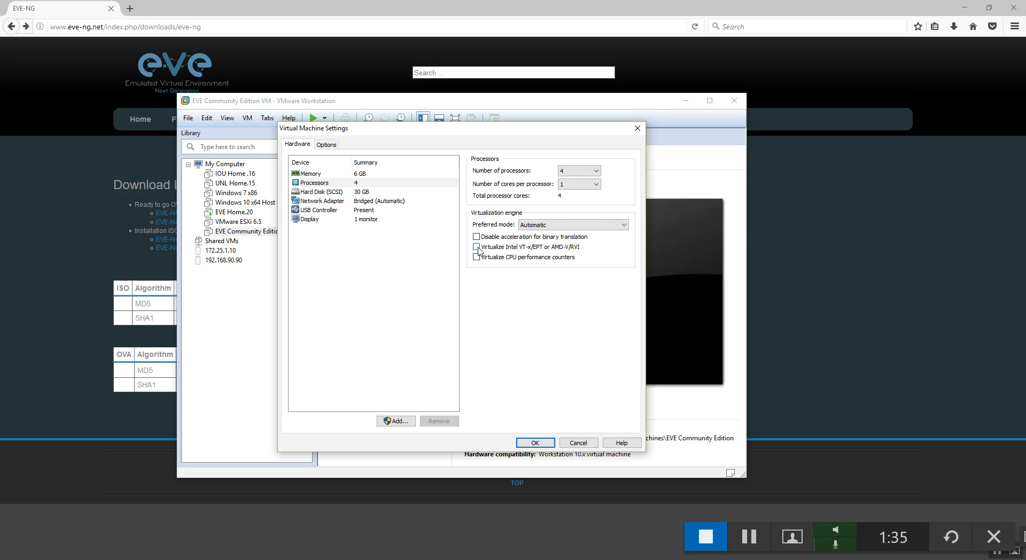
{"action": "left_click", "coordinate": [476, 247]}
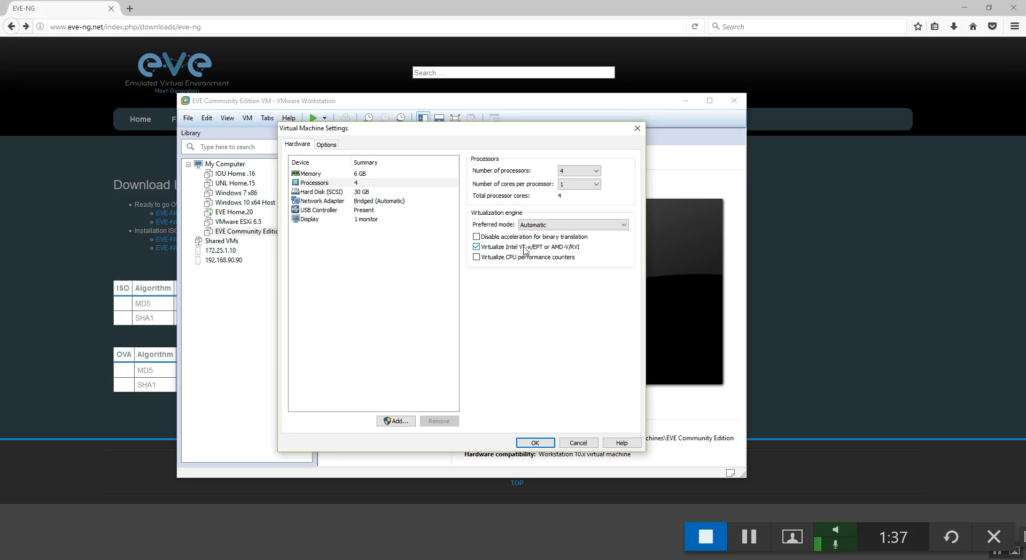
{"action": "mouse_move", "coordinate": [536, 253]}
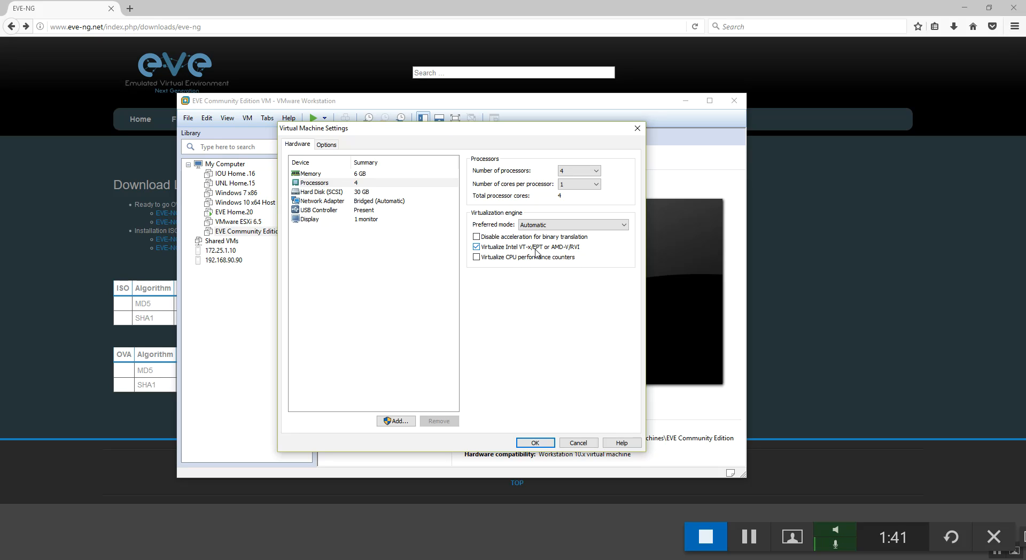
{"action": "mouse_move", "coordinate": [506, 250]}
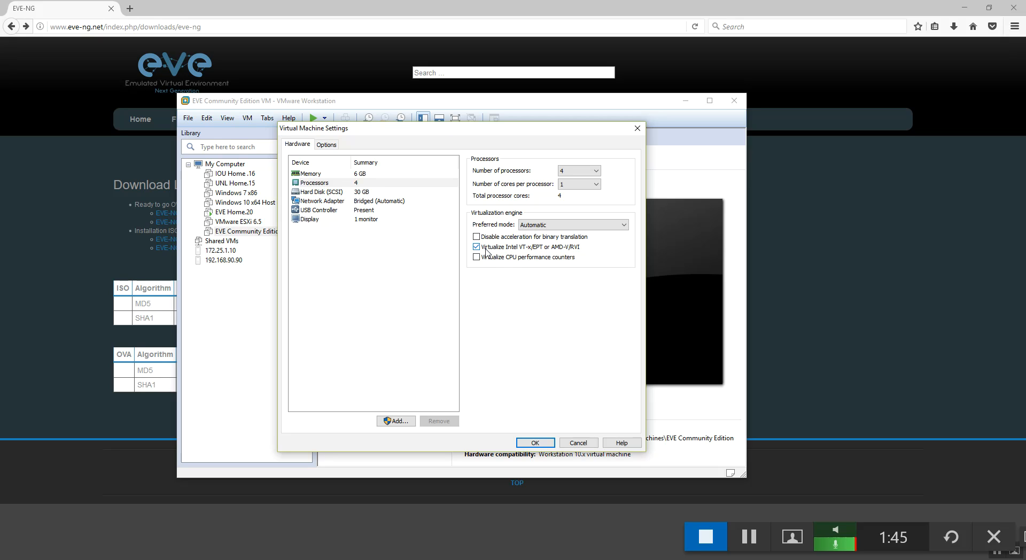
{"action": "mouse_move", "coordinate": [542, 254]}
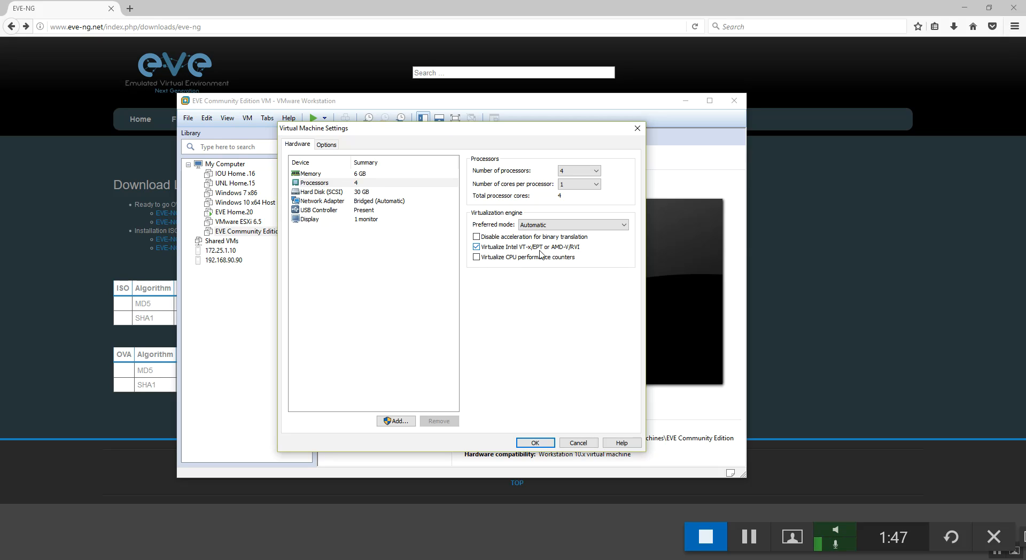
{"action": "mouse_move", "coordinate": [513, 250]}
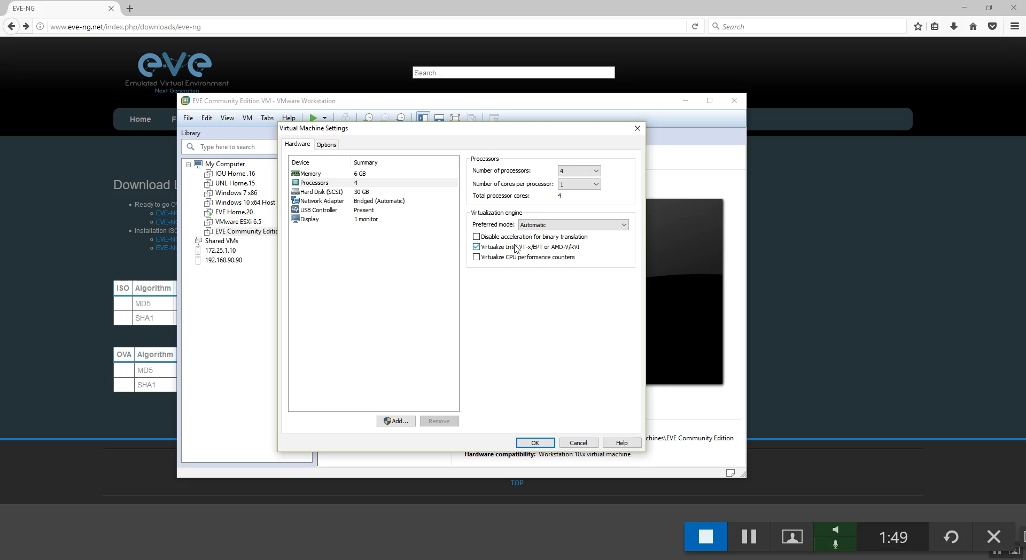
{"action": "mouse_move", "coordinate": [527, 253]}
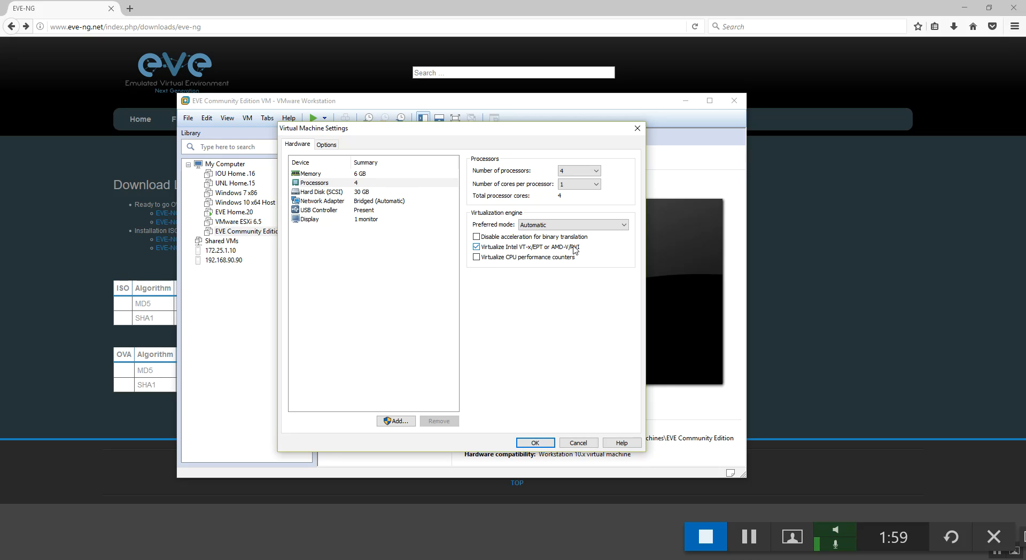
{"action": "mouse_move", "coordinate": [334, 221]}
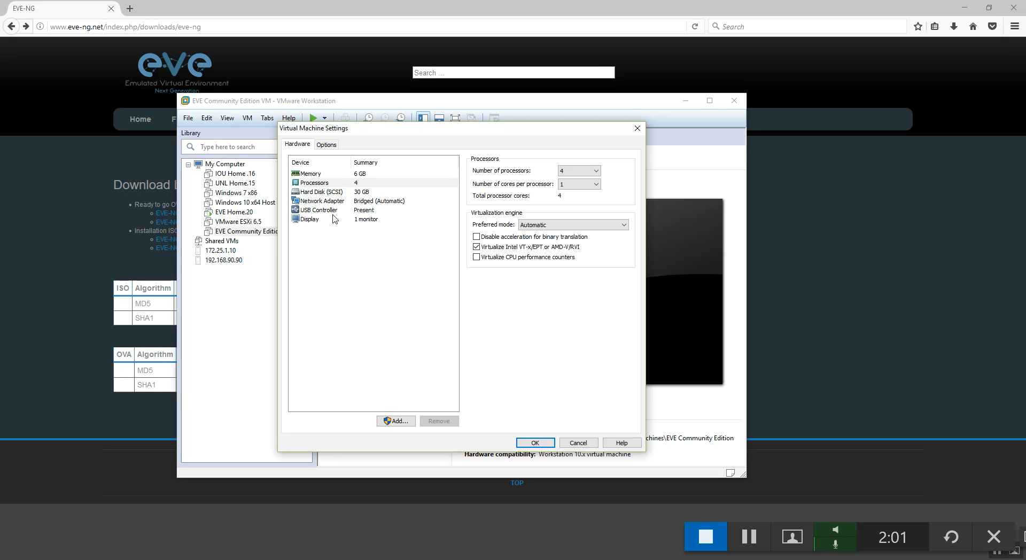
Step: Switch the VM's network adapter from bridged to NAT
{"action": "left_click", "coordinate": [322, 201]}
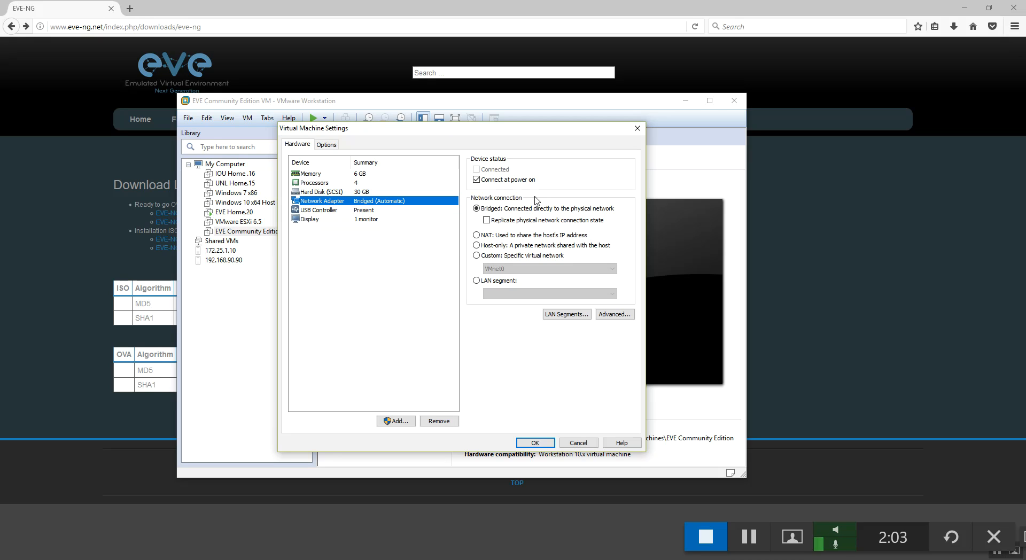
{"action": "left_click", "coordinate": [476, 235]}
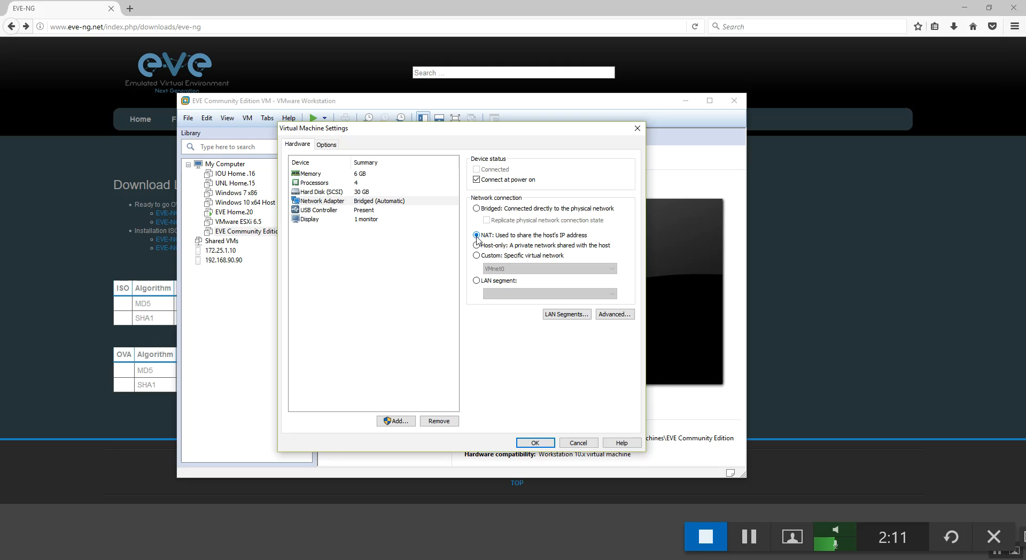
{"action": "left_click", "coordinate": [476, 235]}
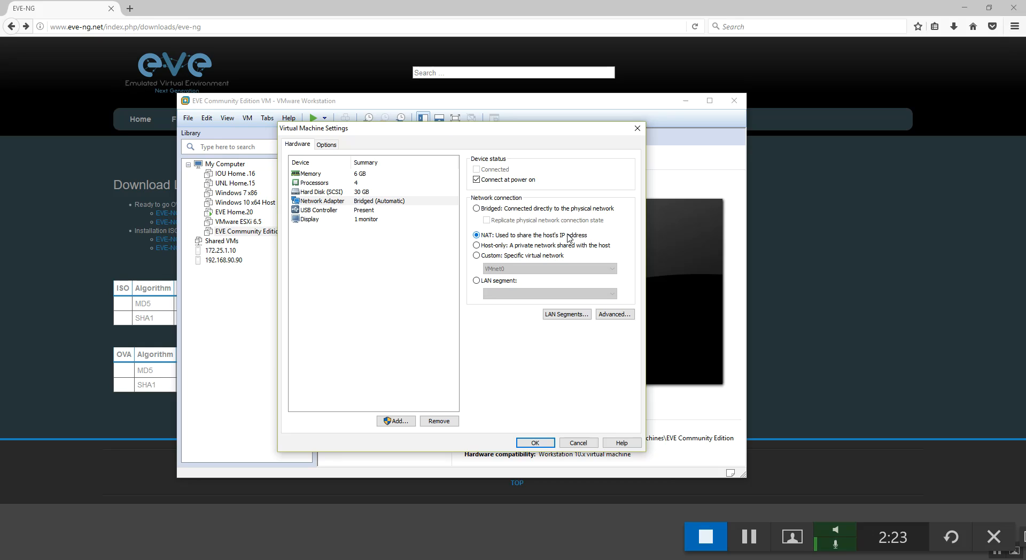
{"action": "mouse_move", "coordinate": [584, 245]}
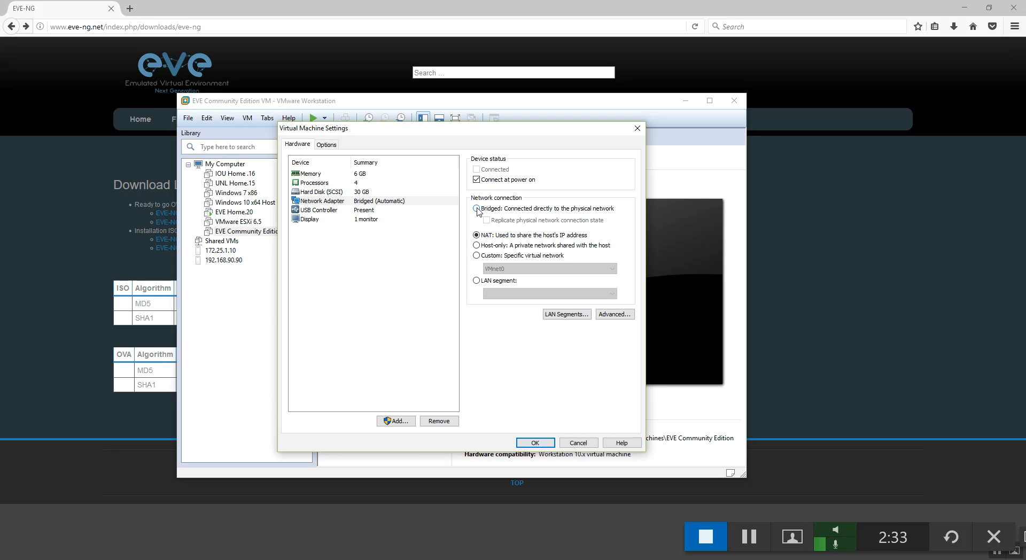
{"action": "left_click", "coordinate": [477, 208]}
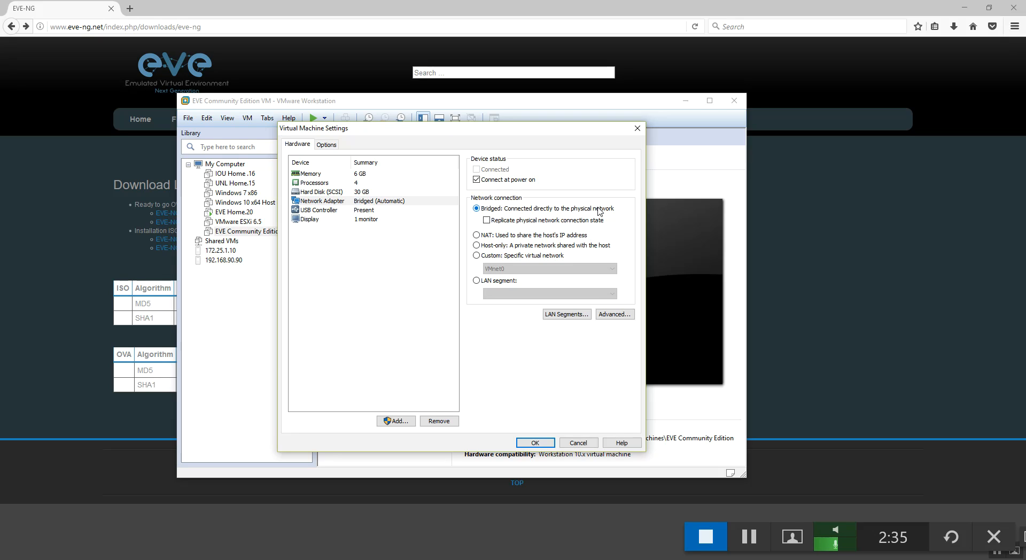
{"action": "left_click", "coordinate": [476, 235]}
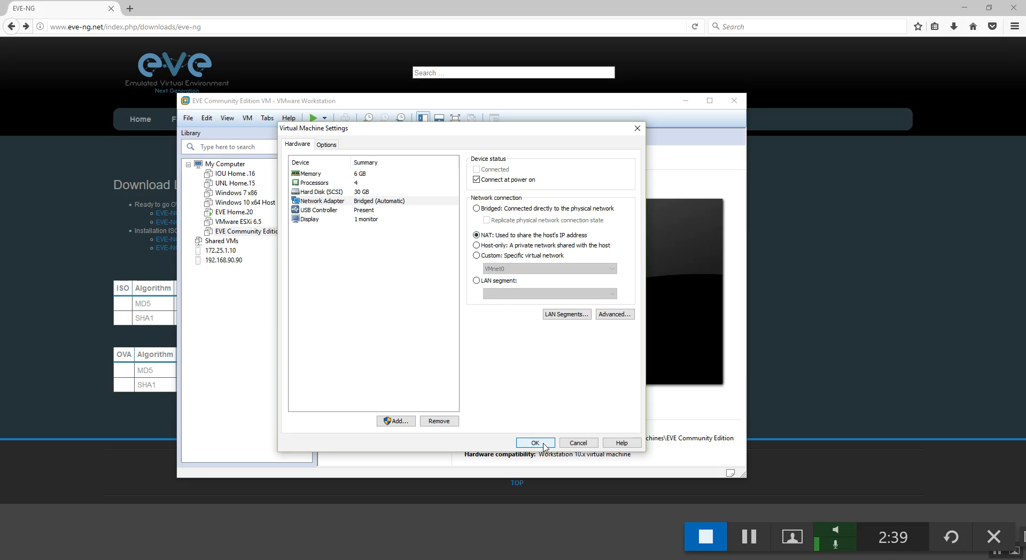
Step: Save settings and upgrade the VM in place from Workstation 10.x to 12.x compatibility
{"action": "left_click", "coordinate": [535, 442]}
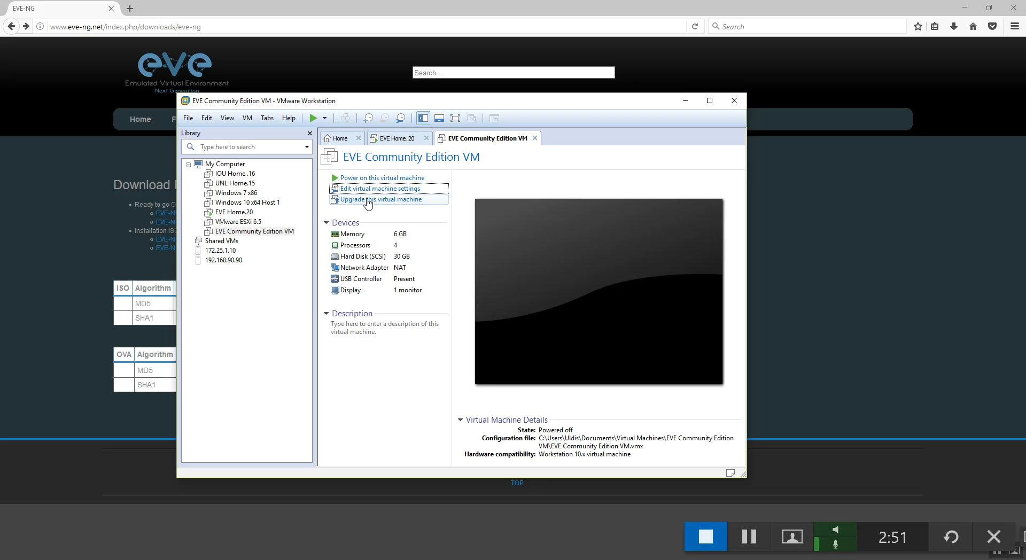
{"action": "left_click", "coordinate": [381, 199]}
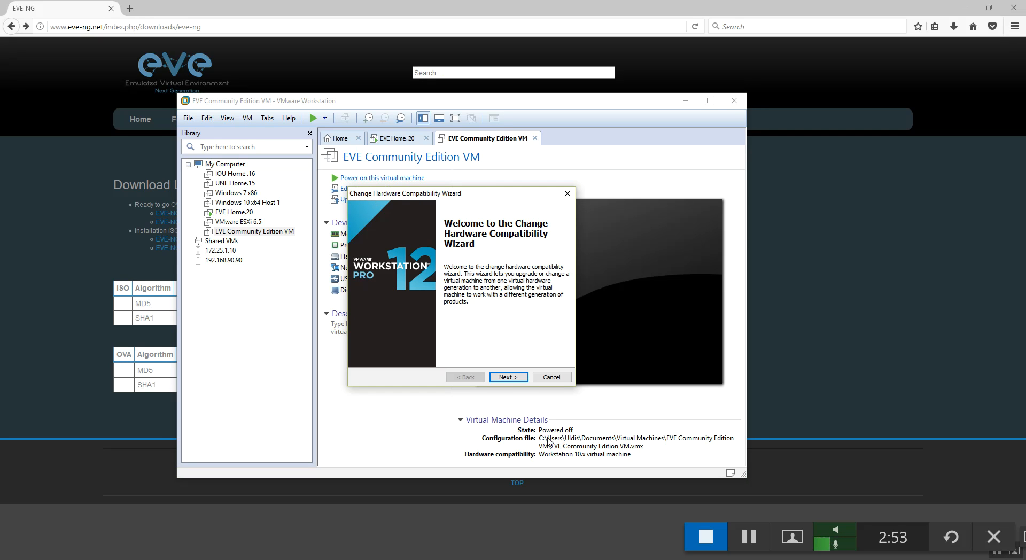
{"action": "left_click", "coordinate": [509, 377]}
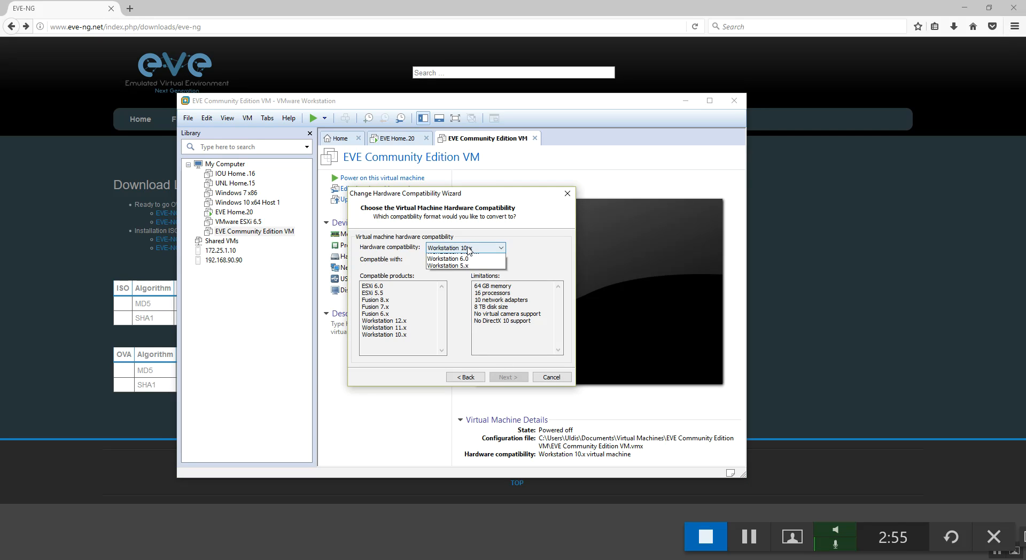
{"action": "left_click", "coordinate": [509, 377]}
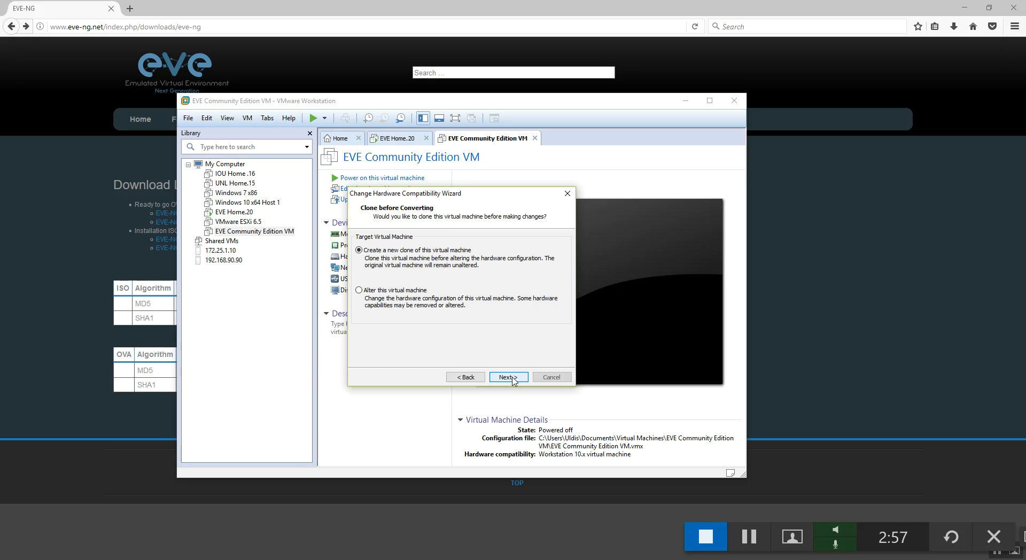
{"action": "left_click", "coordinate": [358, 290]}
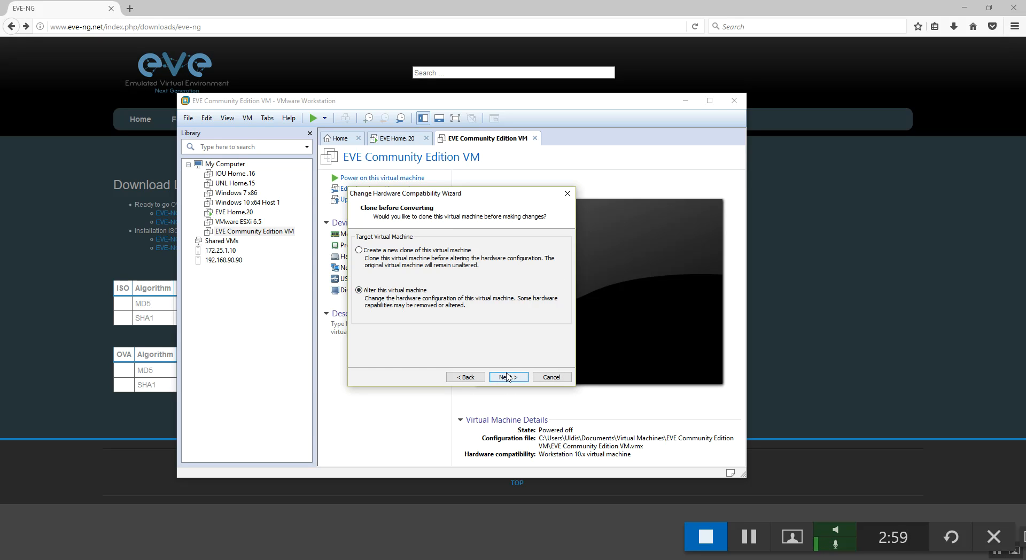
{"action": "left_click", "coordinate": [508, 377]}
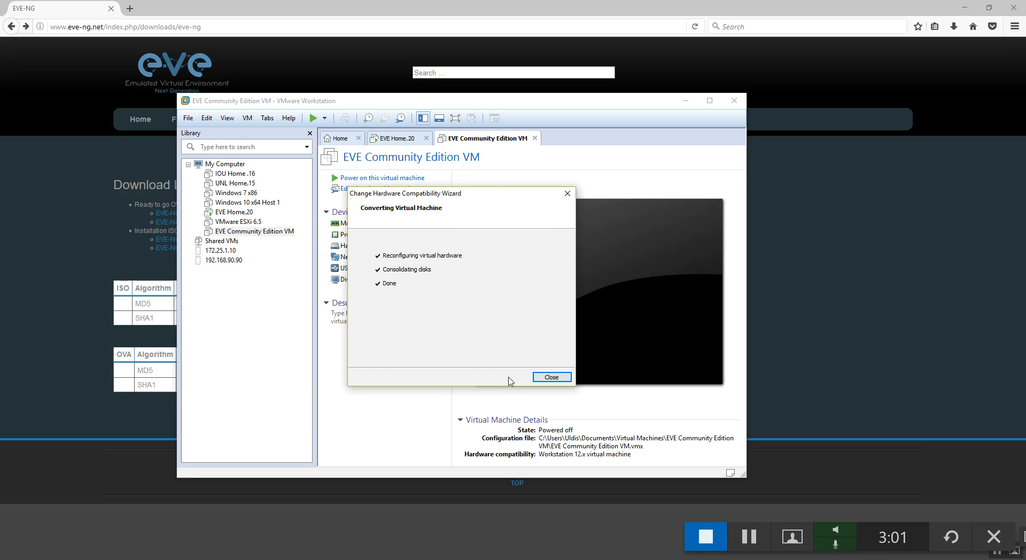
{"action": "left_click", "coordinate": [552, 377]}
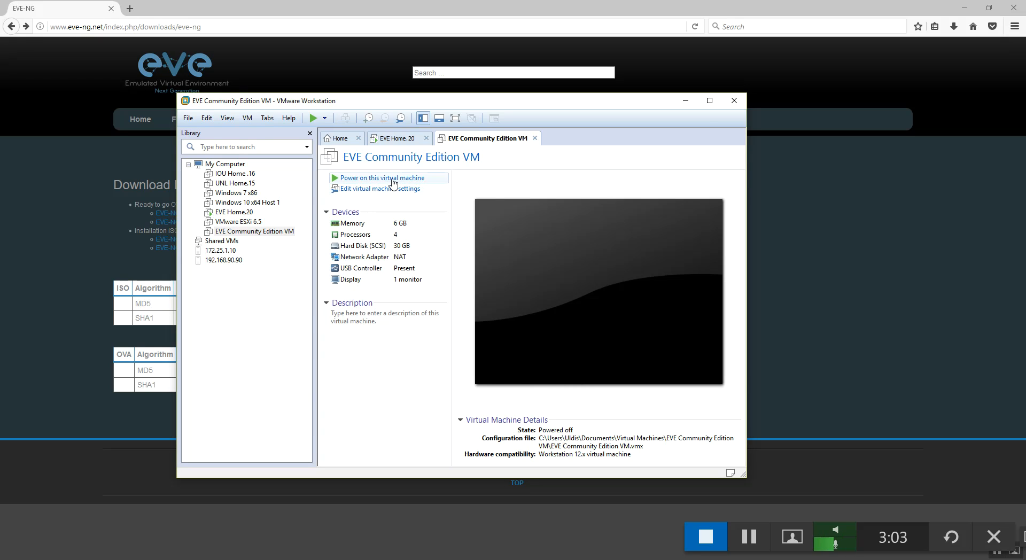
Step: Power on the EVE VM and let it boot to the eve-ng login prompt
{"action": "left_click", "coordinate": [384, 177]}
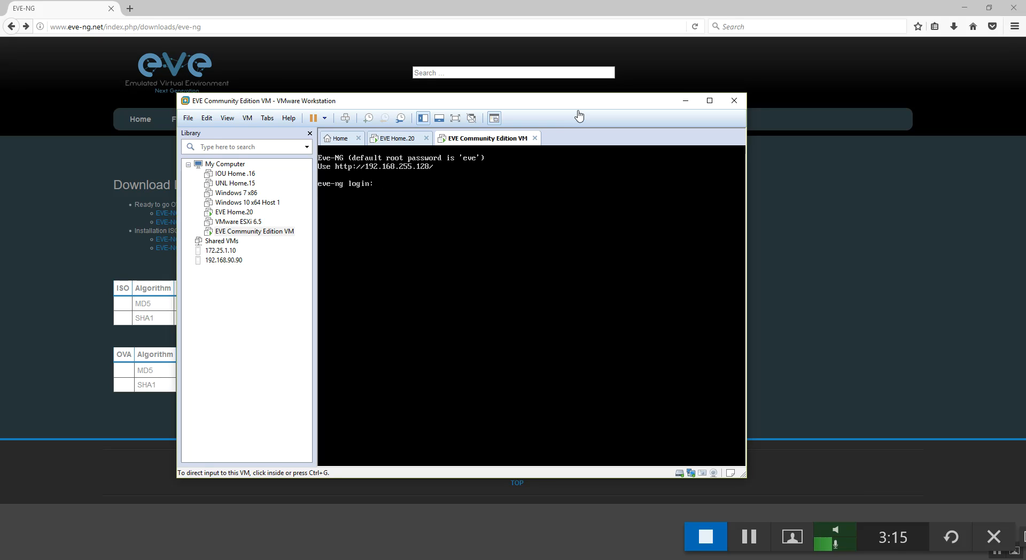
{"action": "mouse_move", "coordinate": [451, 247]}
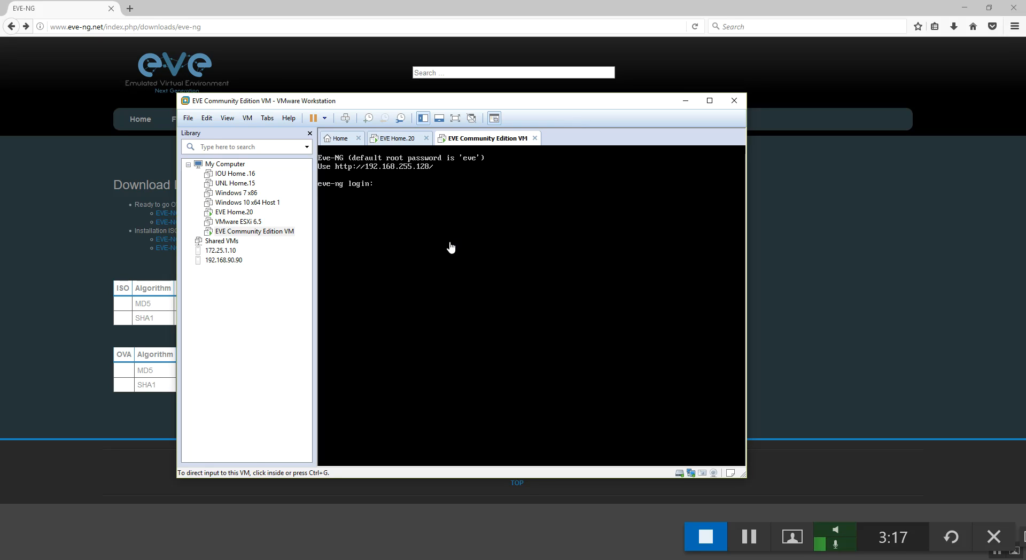
{"action": "mouse_move", "coordinate": [420, 176]}
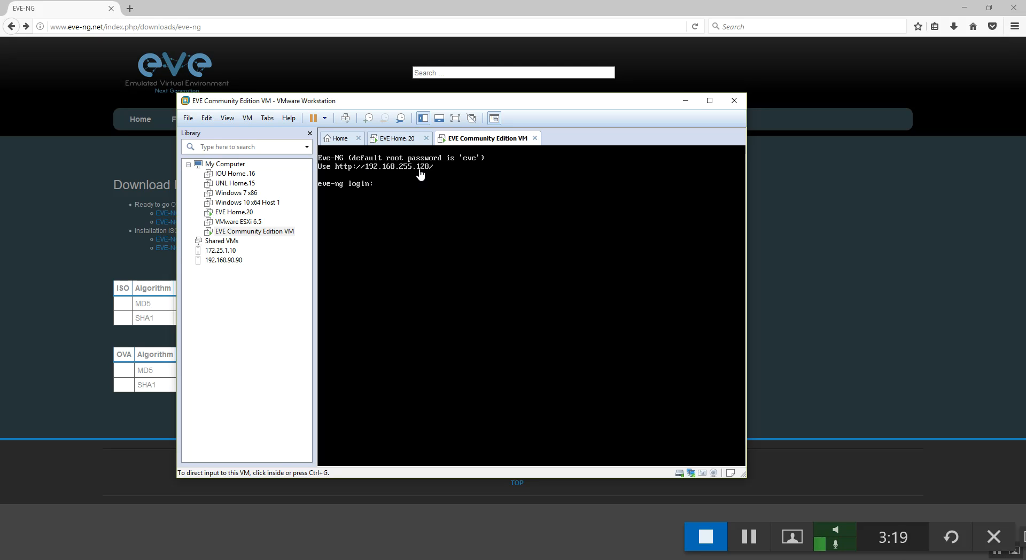
{"action": "mouse_move", "coordinate": [383, 180]}
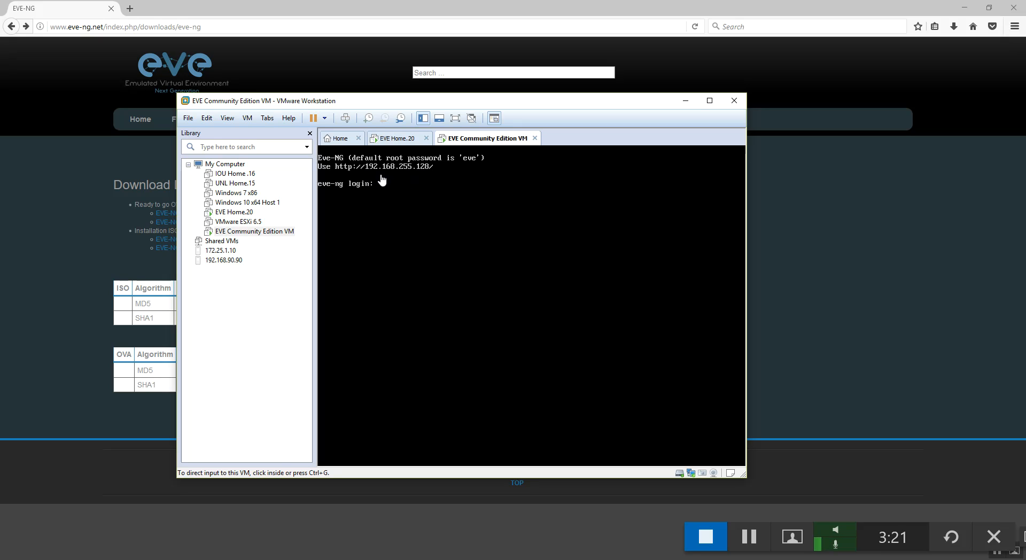
{"action": "mouse_move", "coordinate": [405, 171]}
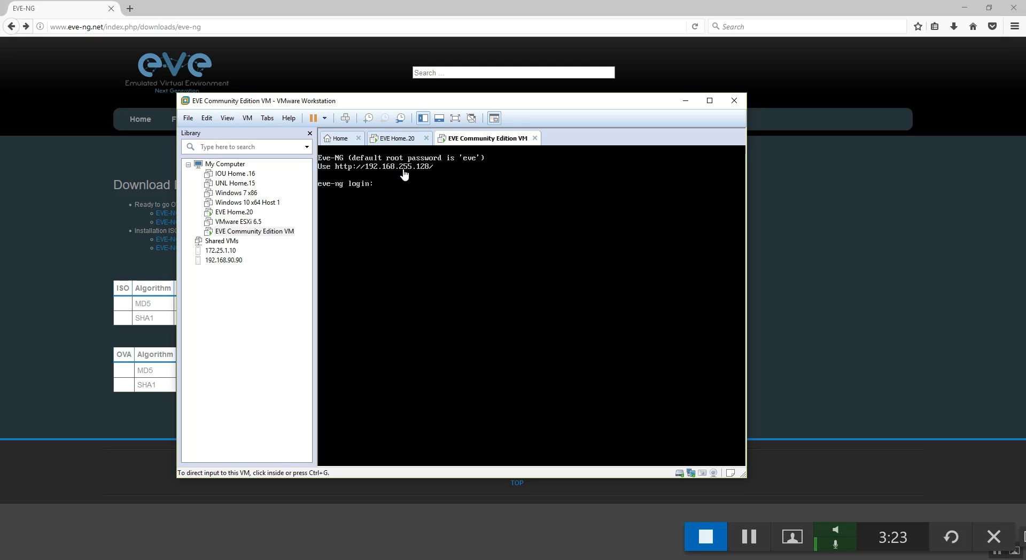
{"action": "mouse_move", "coordinate": [427, 176]}
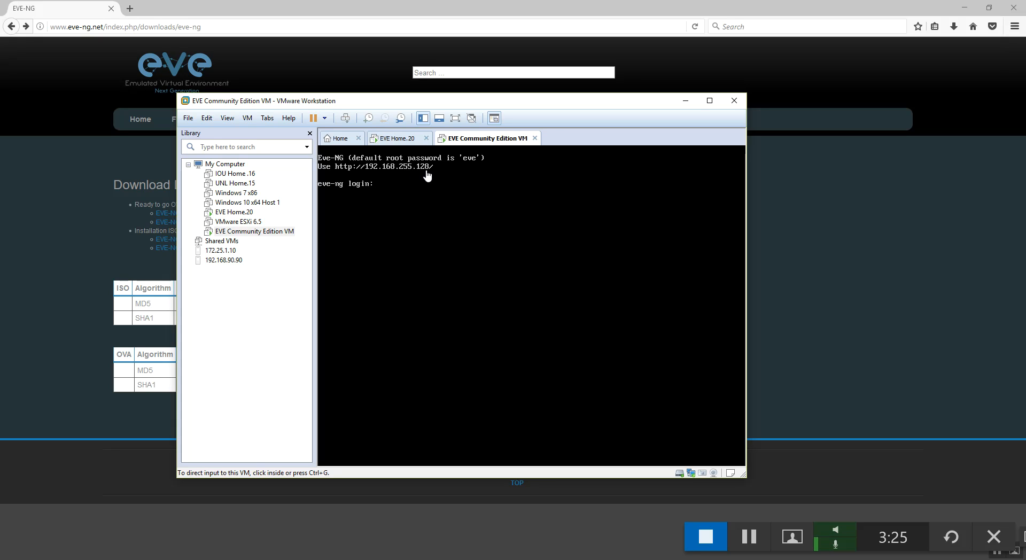
{"action": "mouse_move", "coordinate": [413, 193]}
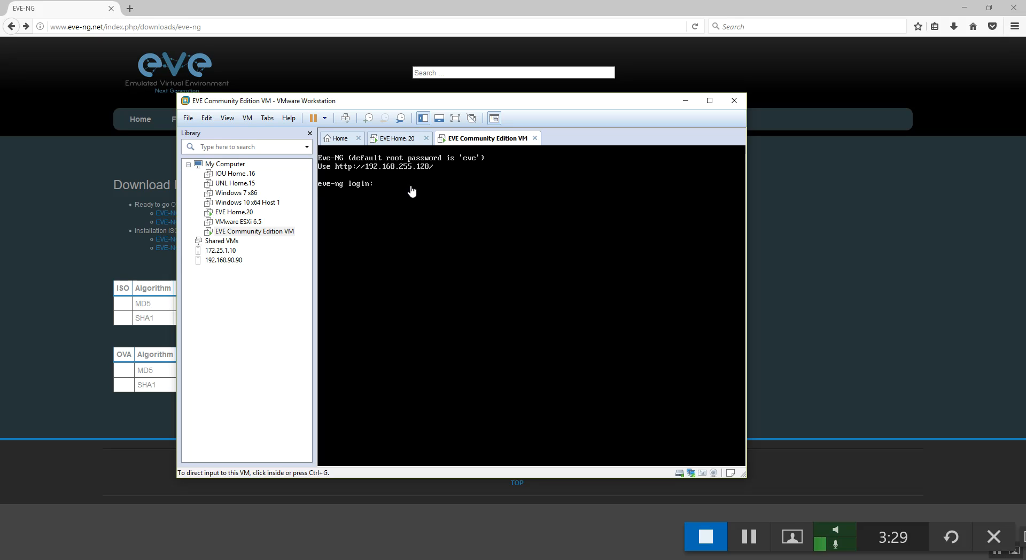
Step: Log in as root, clear the password-mismatch warning, and accept hostname eve-ng
{"action": "type", "text": "root"}
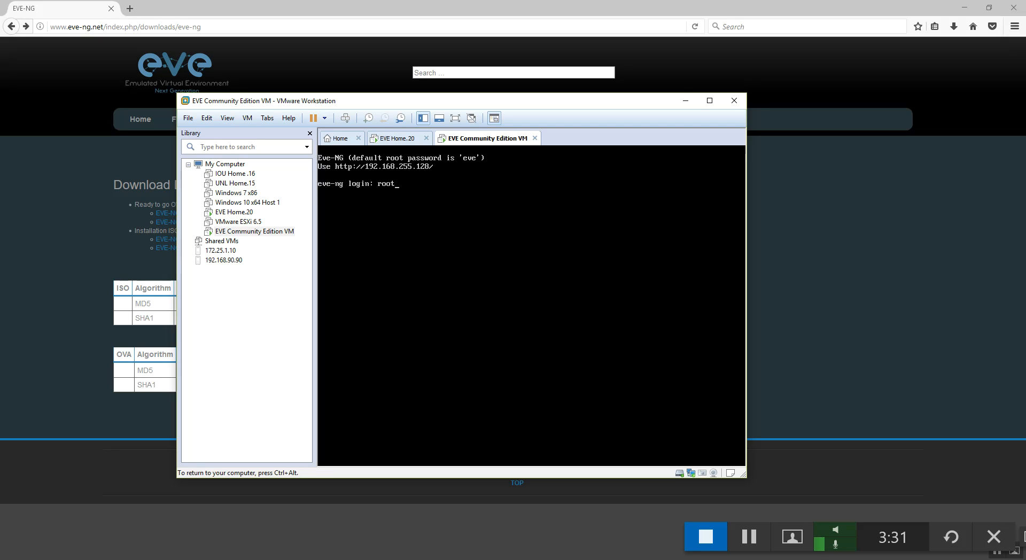
{"action": "key", "text": "Enter"}
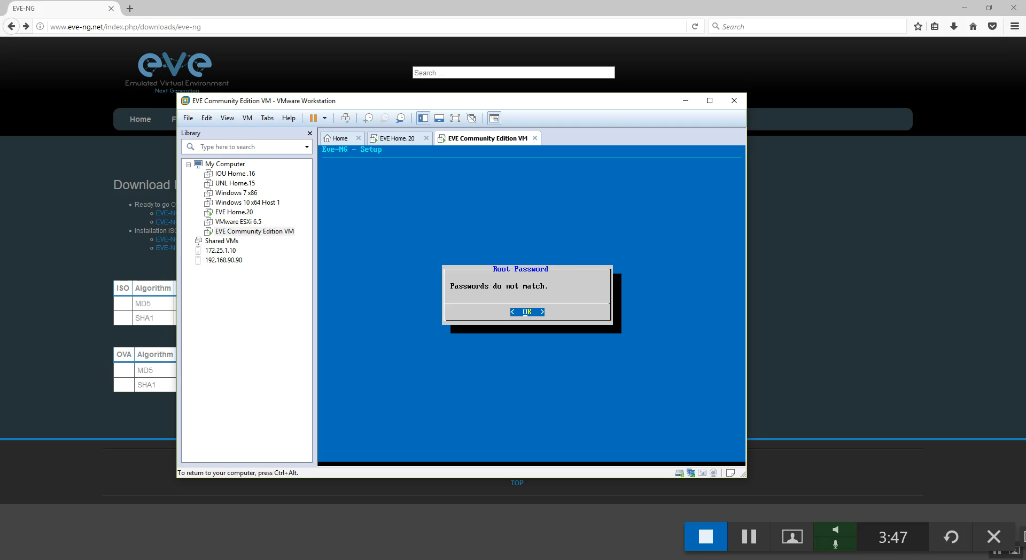
{"action": "left_click", "coordinate": [527, 312]}
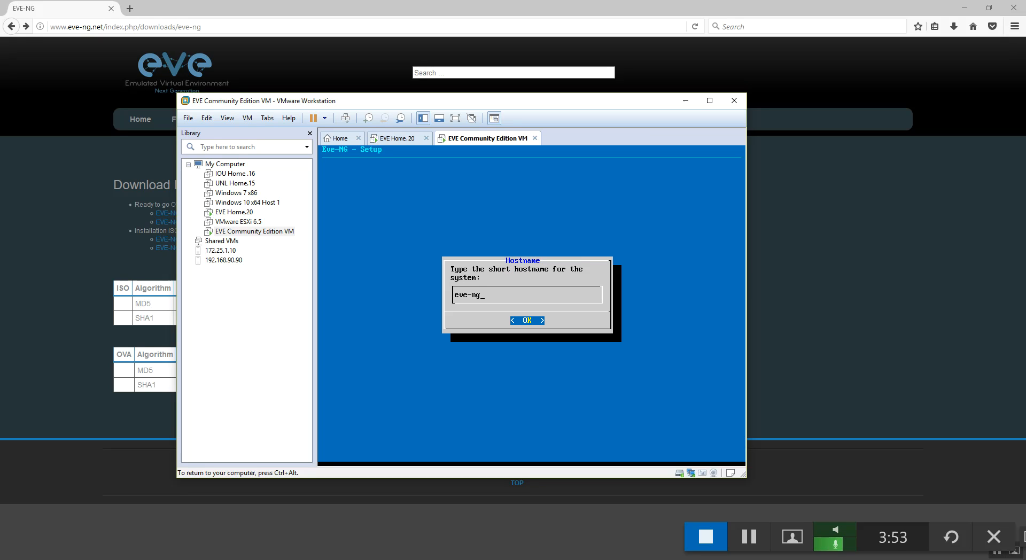
{"action": "left_click", "coordinate": [527, 321]}
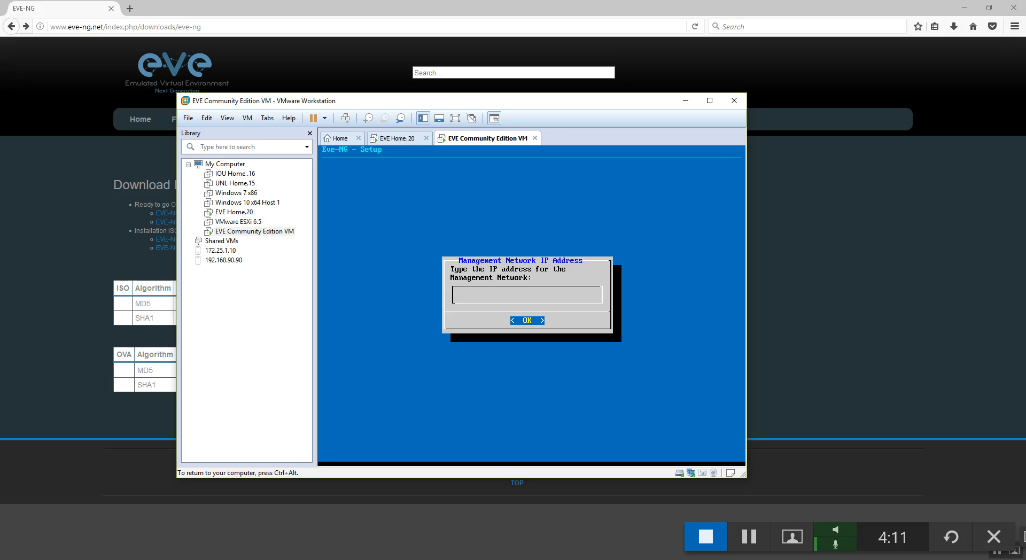
Step: Enter management IP 192.168.255.40 and confirm the subnet mask
{"action": "type", "text": "192.168.255"}
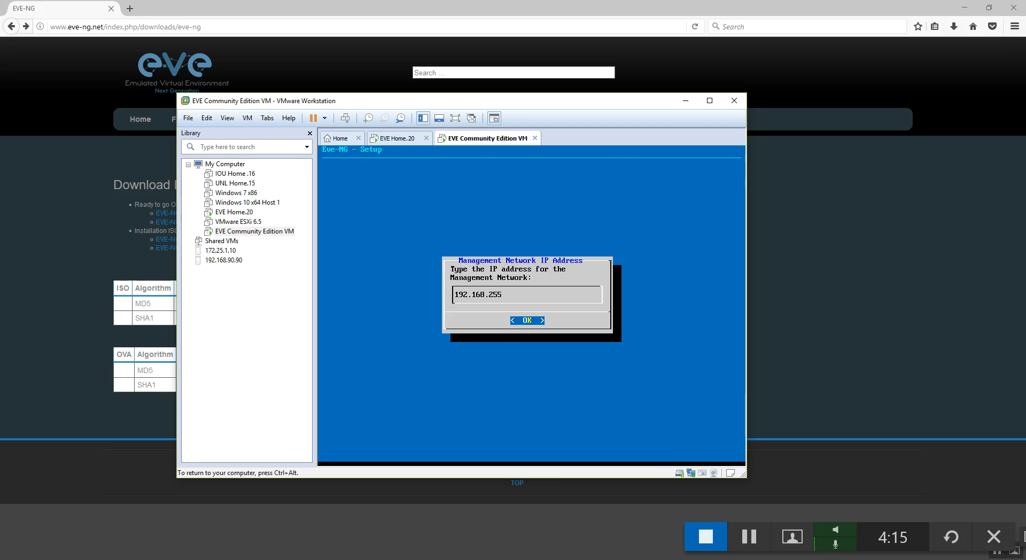
{"action": "type", "text": "."}
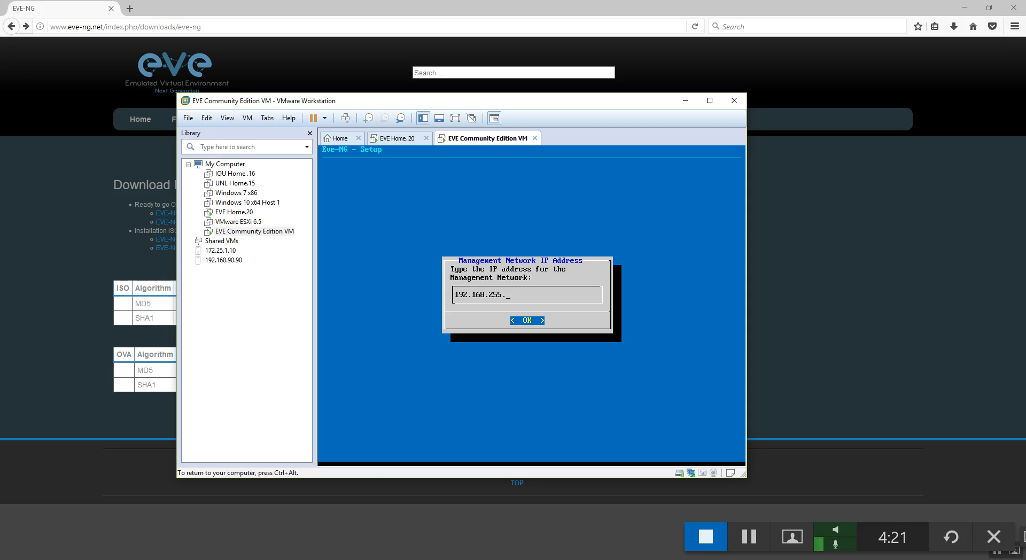
{"action": "type", "text": "40"}
{"action": "type", "text": "255.255.255."}
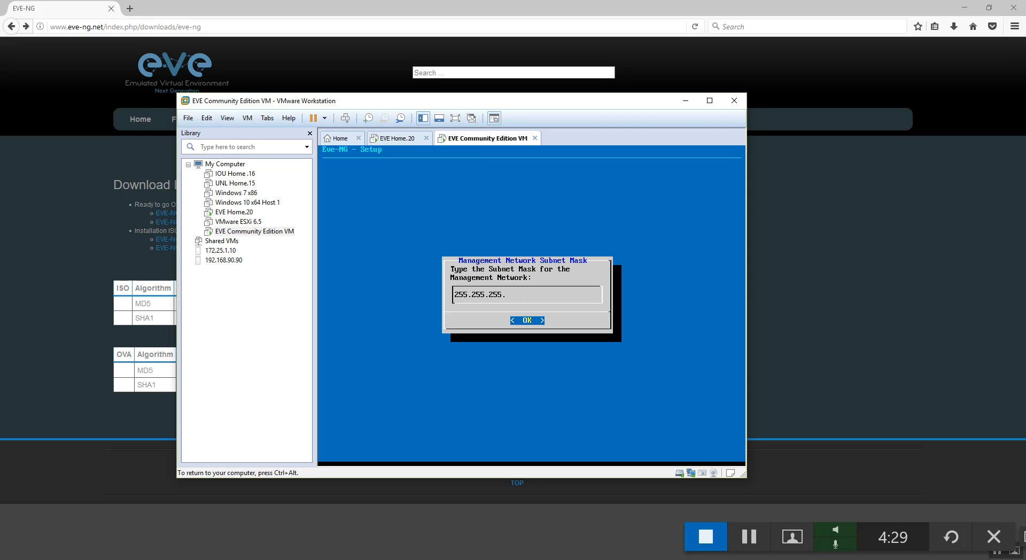
{"action": "left_click", "coordinate": [527, 320]}
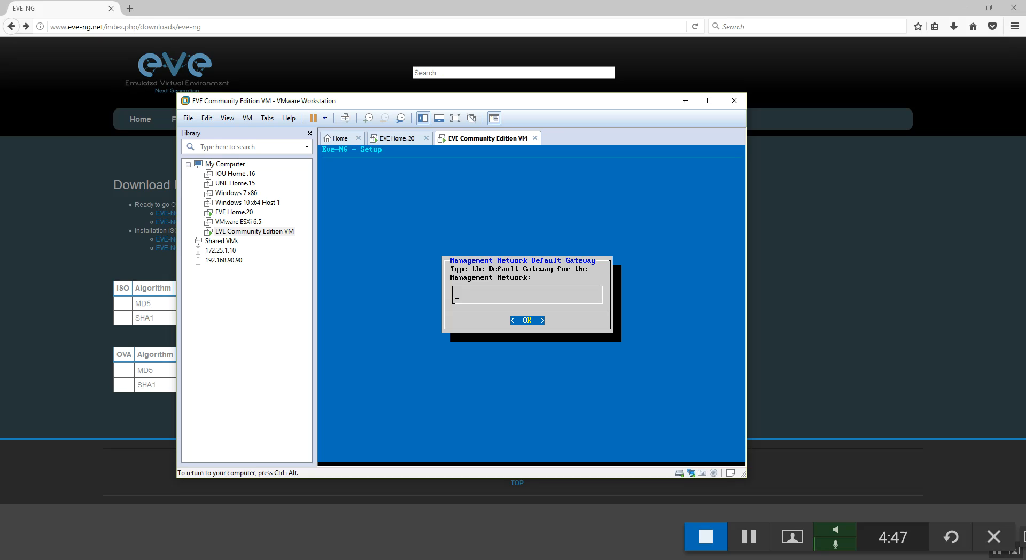
Step: Enter the default gateway and primary DNS, then set secondary DNS to 8.8.8.8
{"action": "type", "text": "192.168.255"}
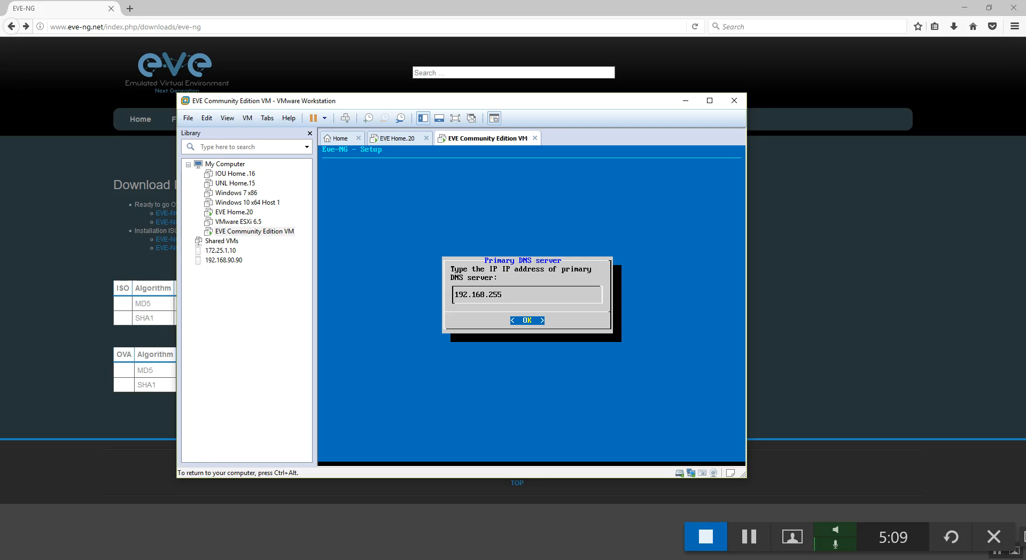
{"action": "type", "text": ".2"}
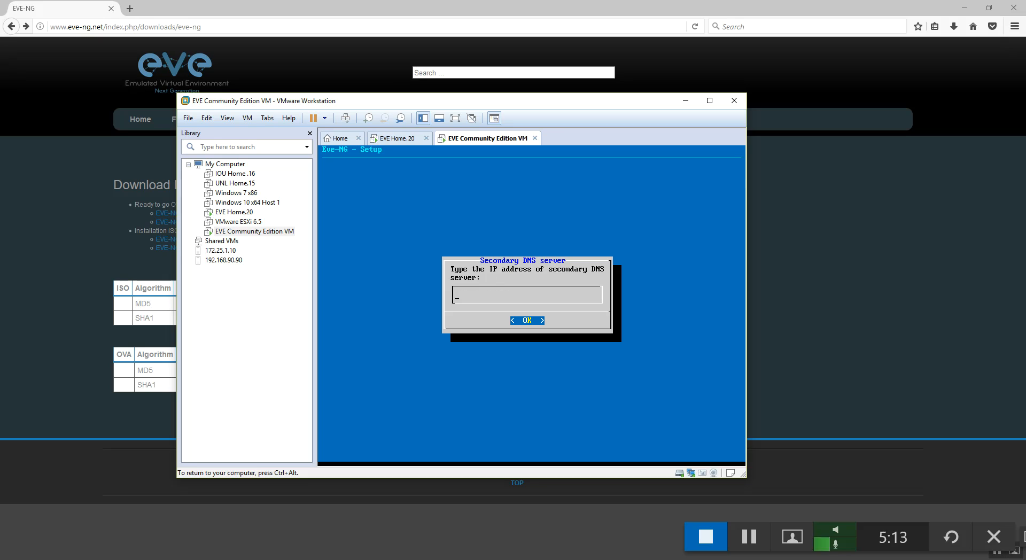
{"action": "type", "text": "8.8.8"}
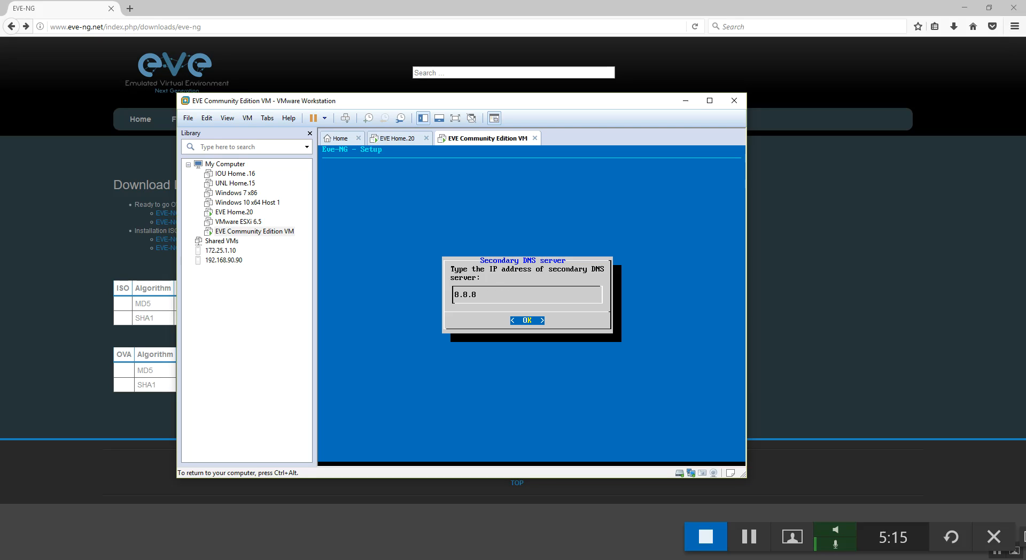
{"action": "type", "text": ".8"}
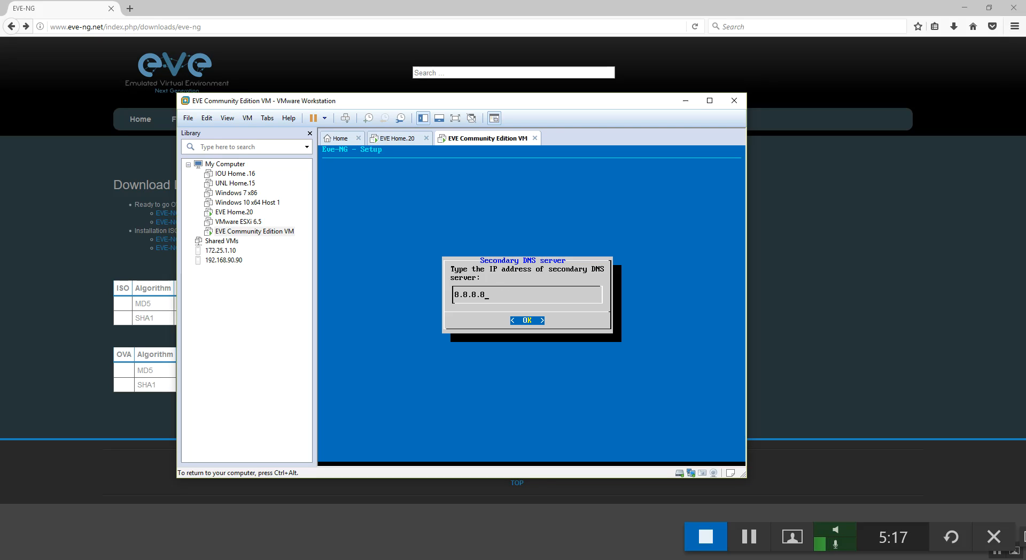
{"action": "left_click", "coordinate": [527, 320]}
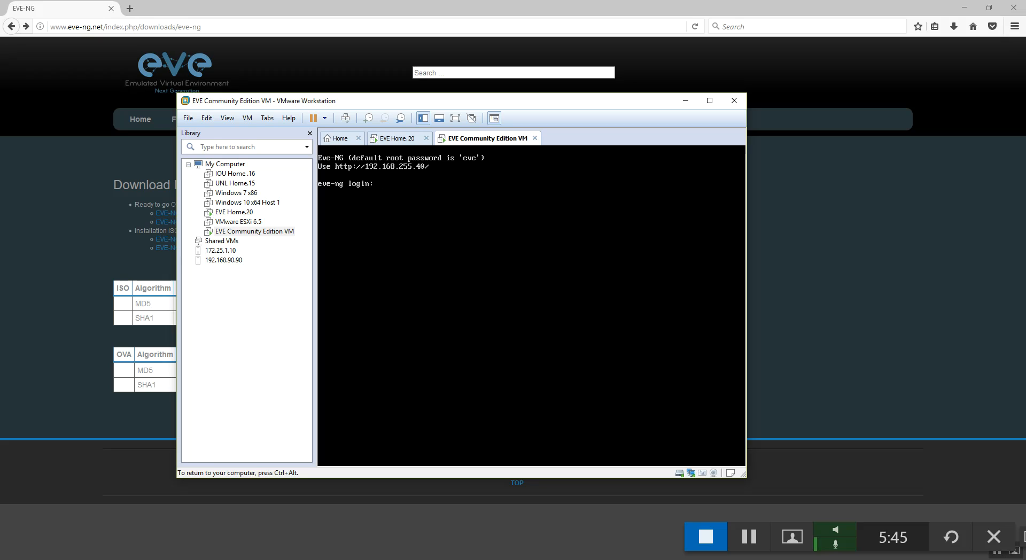
{"action": "type", "text": "root"}
{"action": "type", "text": "p"}
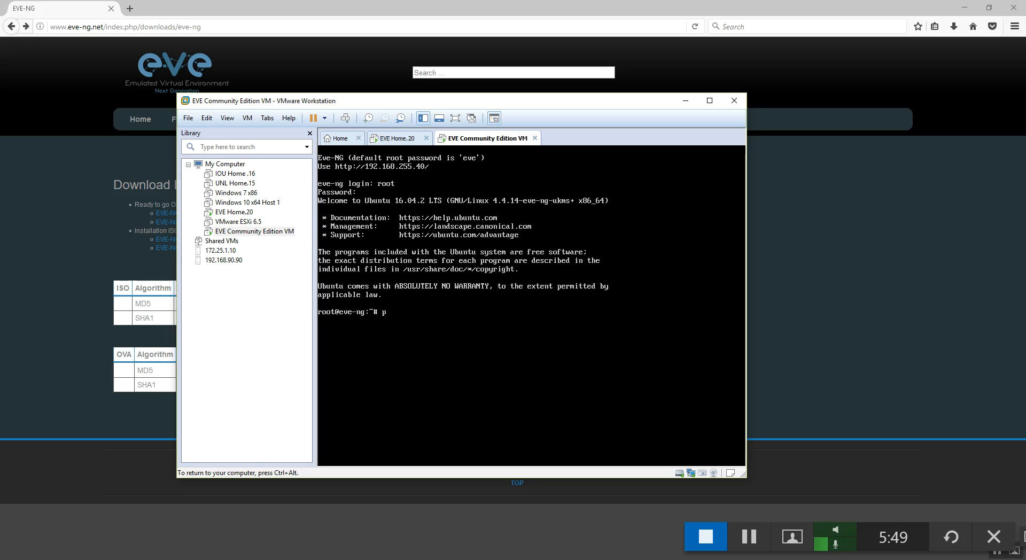
{"action": "type", "text": "ing www.g"}
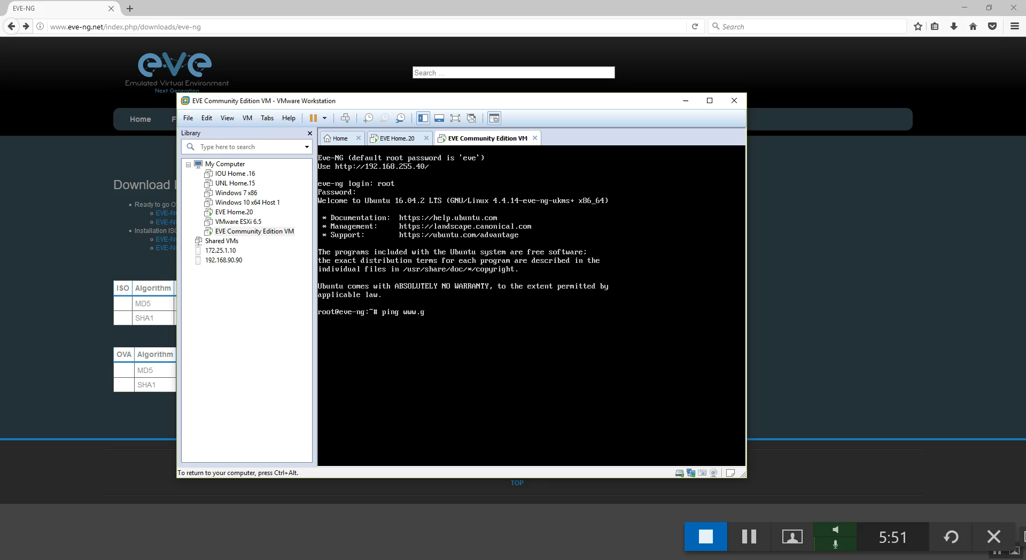
{"action": "type", "text": "oogle.co"}
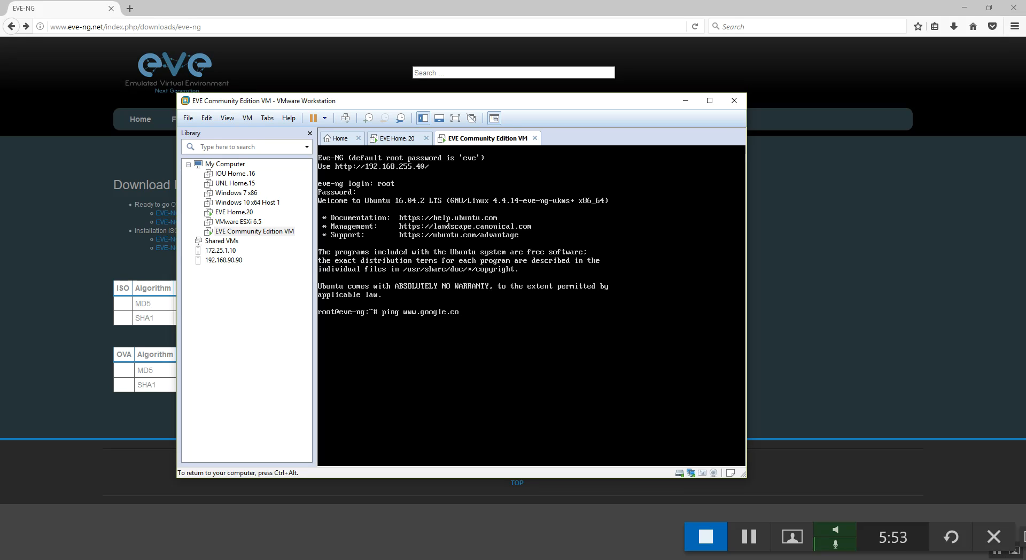
{"action": "type", "text": "m"}
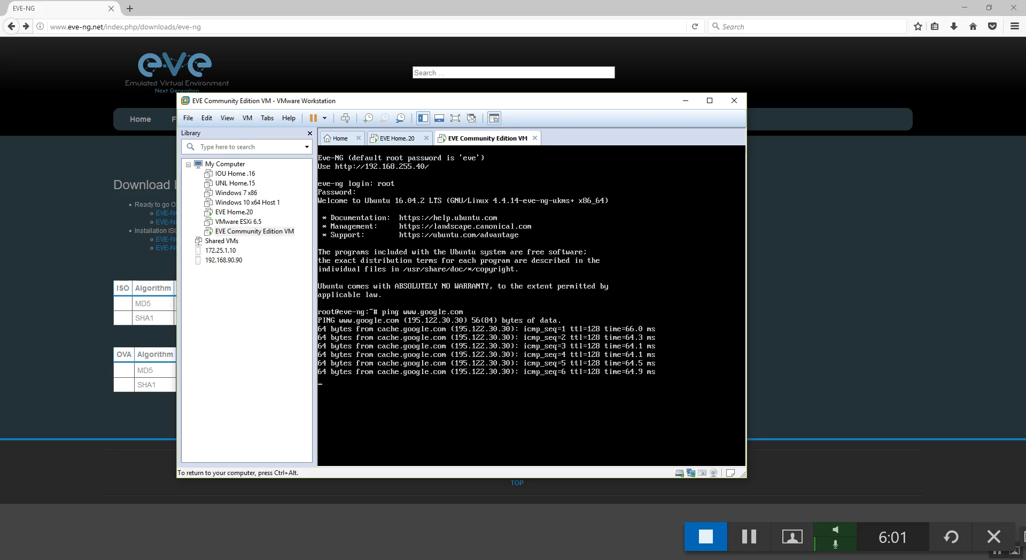
{"action": "key", "text": "Ctrl+c"}
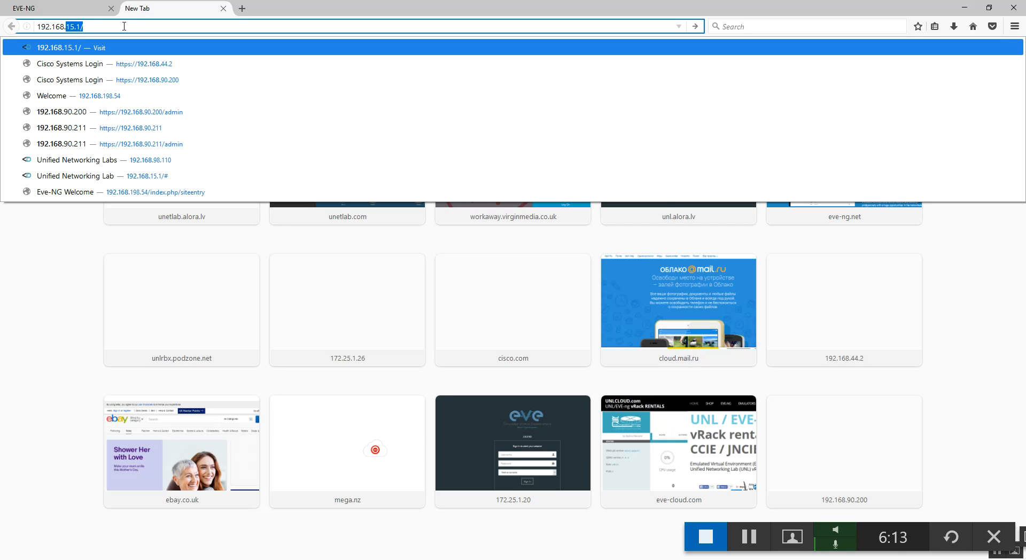
Step: Browse to 192.168.255.40 and sign in to EVE-NG with username admin
{"action": "type", "text": "192.168.255.40/#/login"}
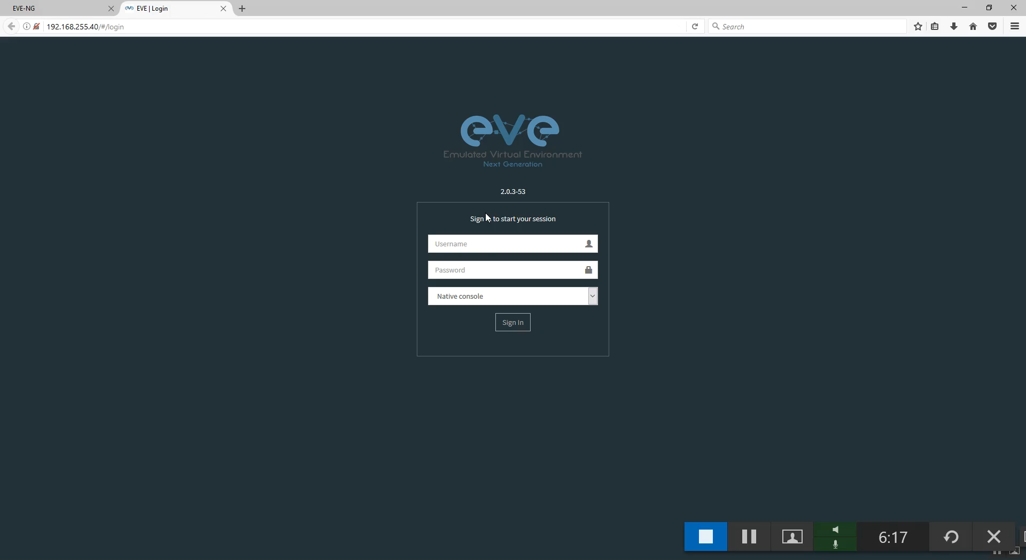
{"action": "type", "text": "admin"}
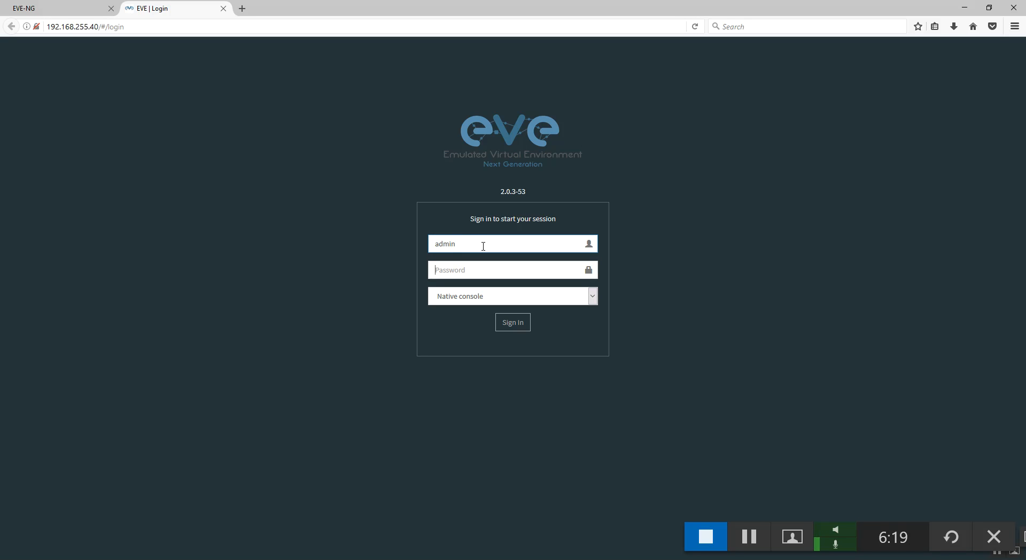
{"action": "left_click", "coordinate": [512, 322]}
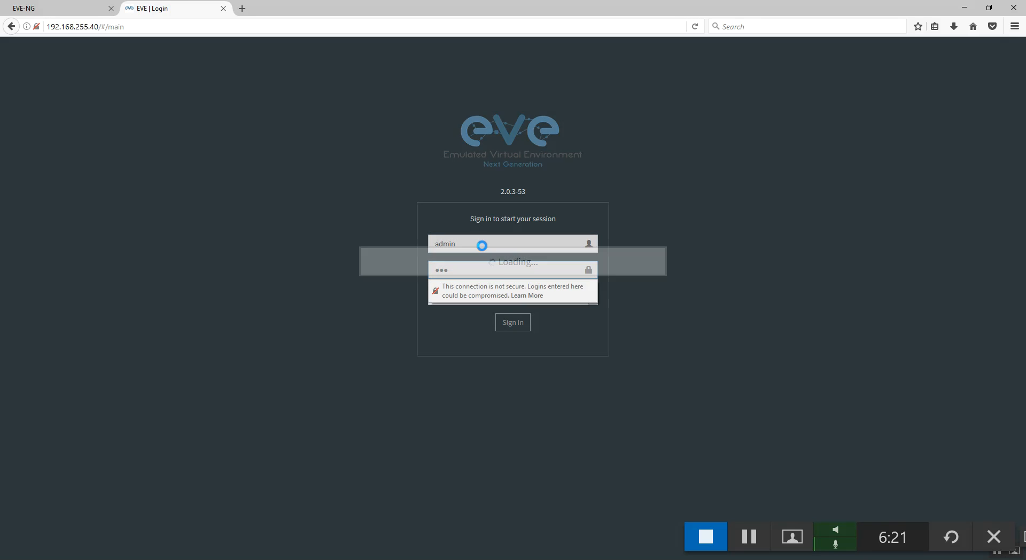
{"action": "left_click", "coordinate": [513, 323]}
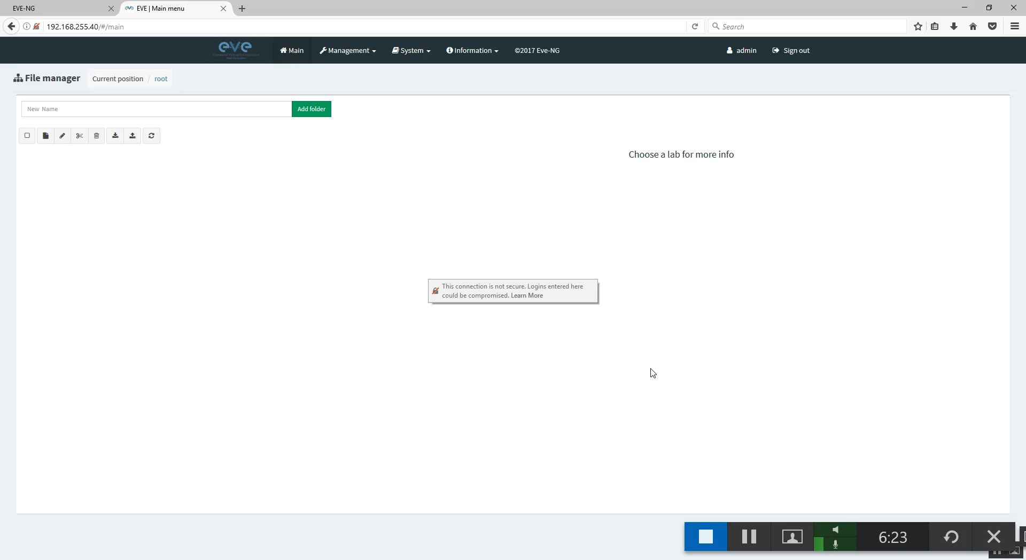